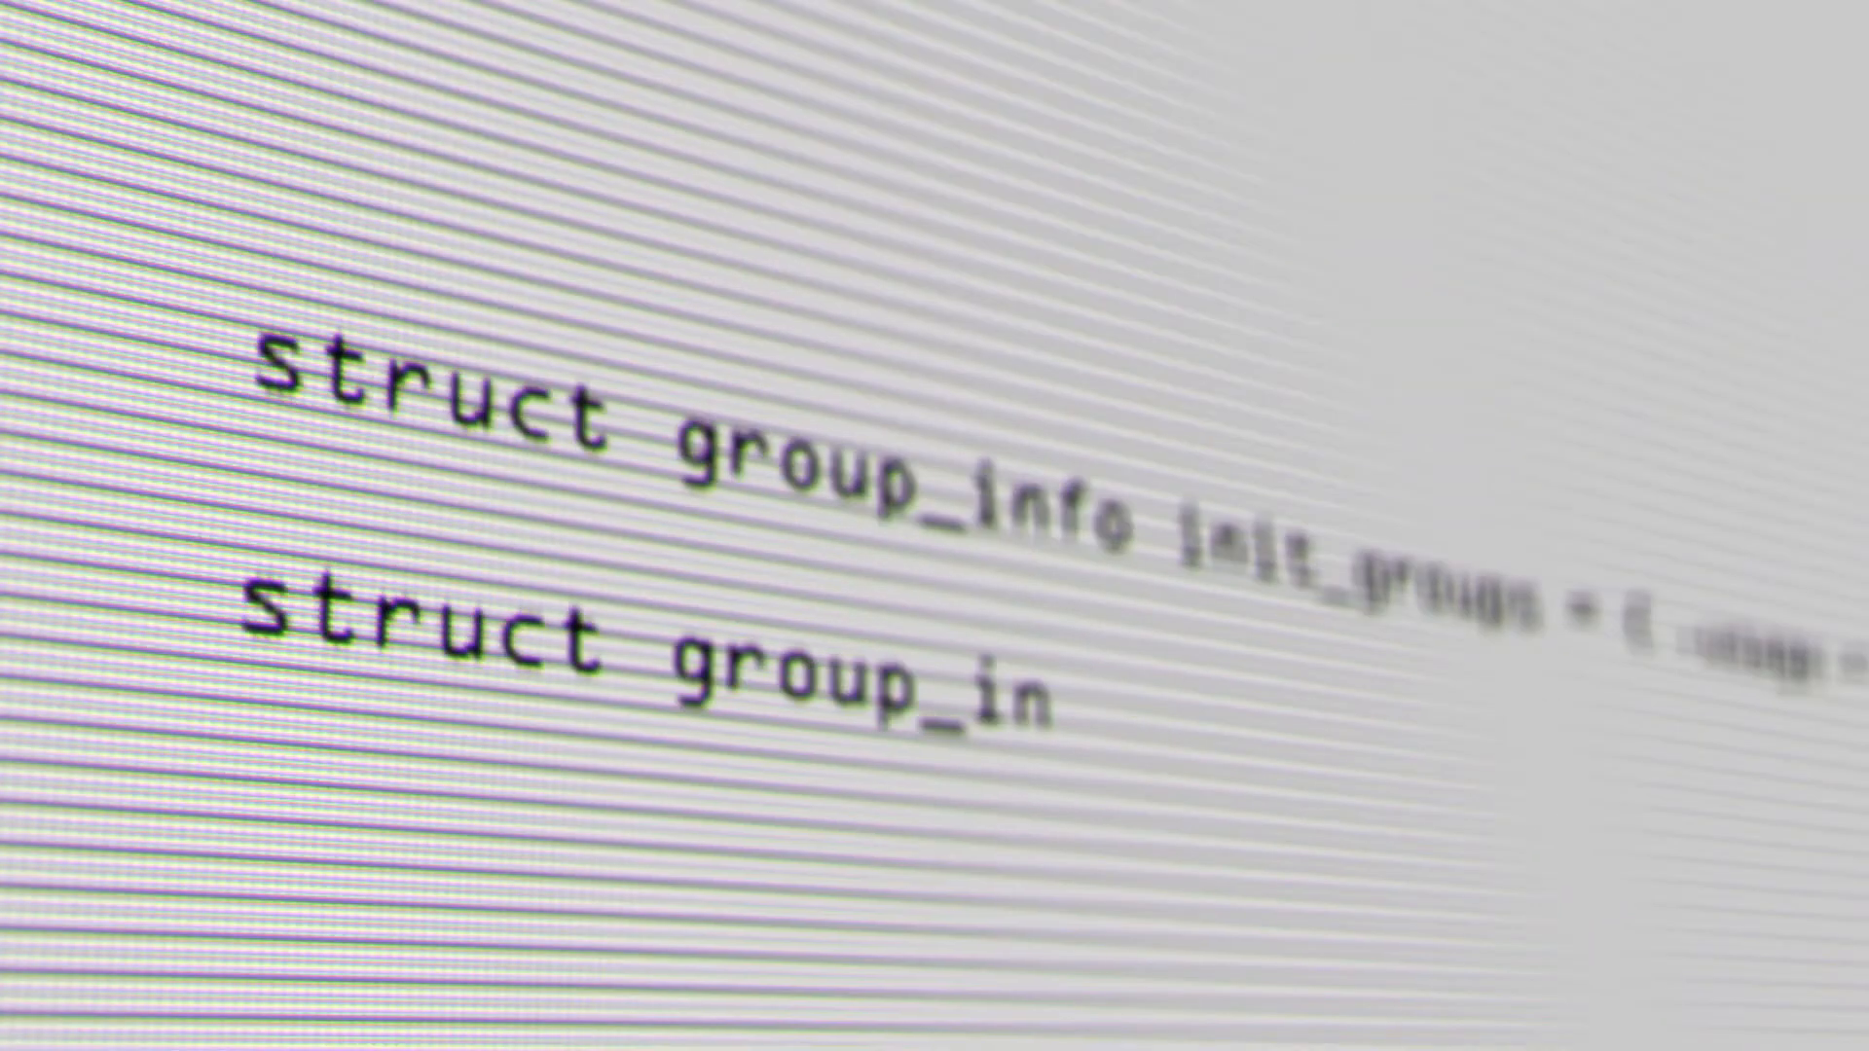
Step: Log in to the sandbox APIC and show the All Tenants list
{"action": "scroll", "scroll_direction": "down", "scroll_amount": 3}
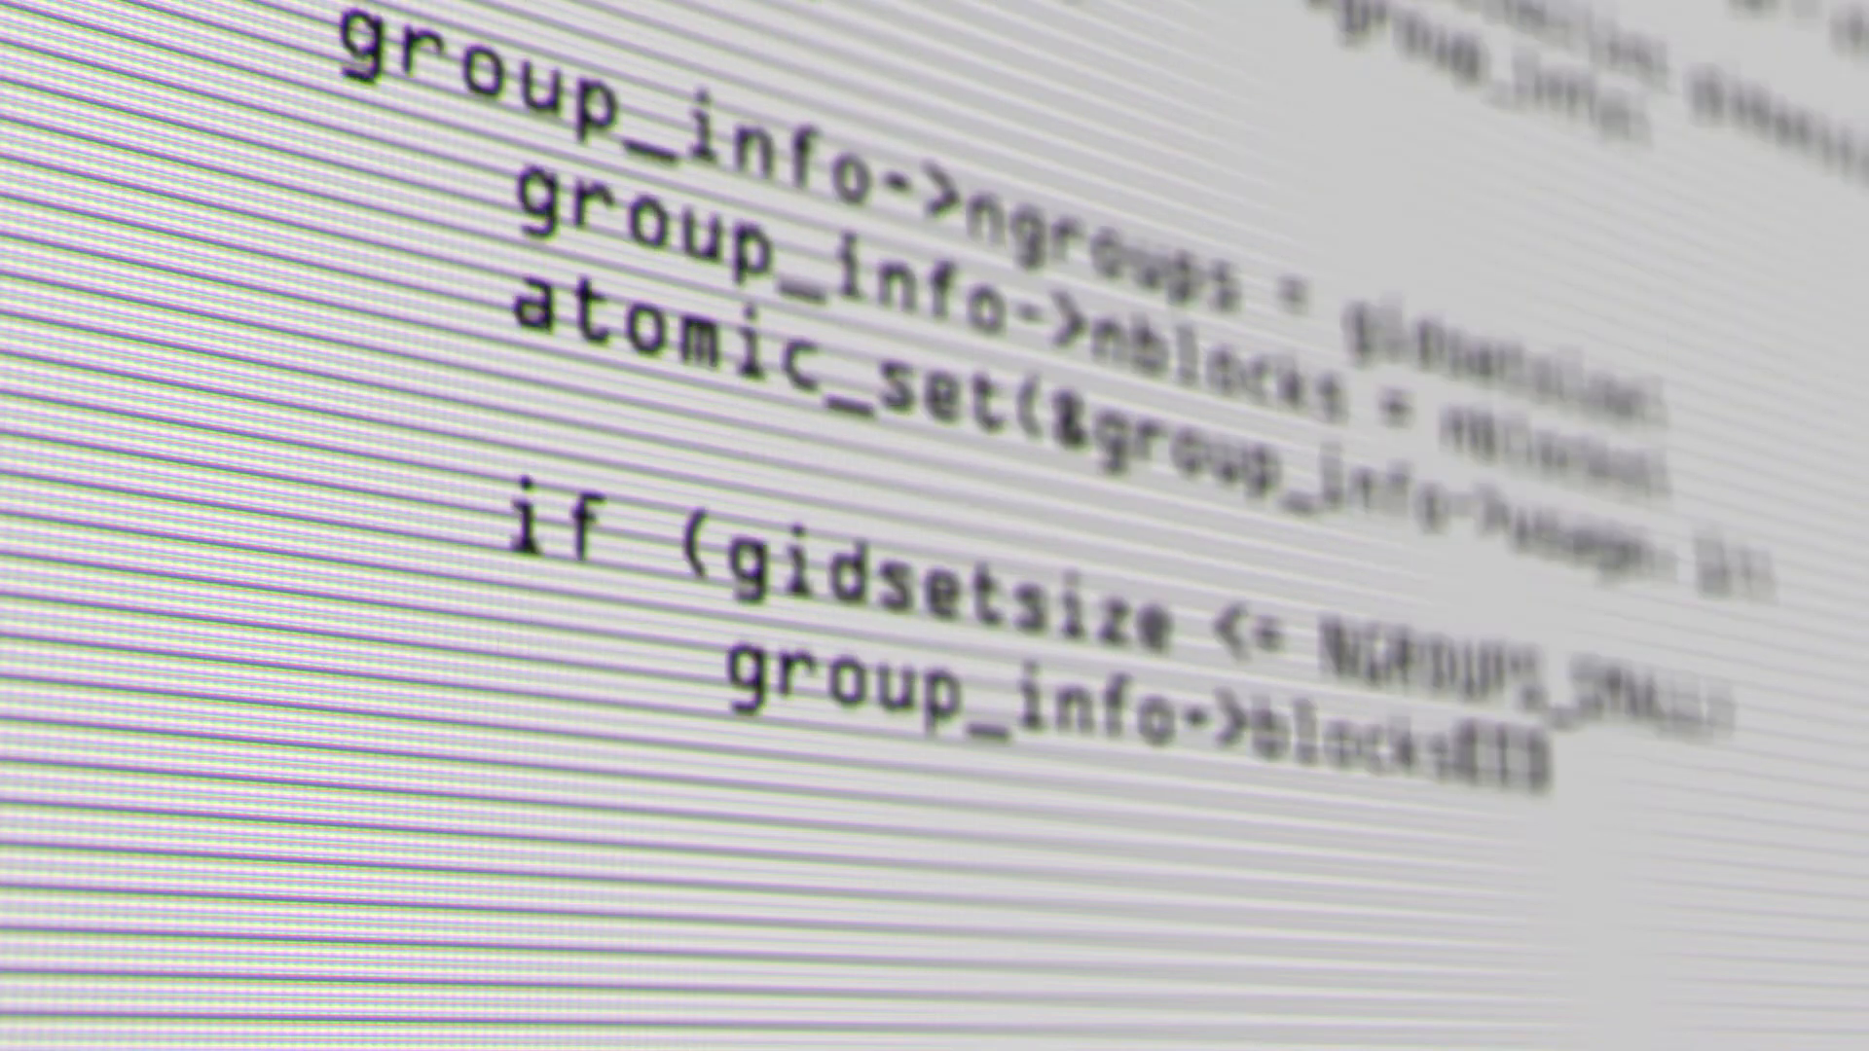
{"action": "scroll", "scroll_direction": "down", "scroll_amount": 3}
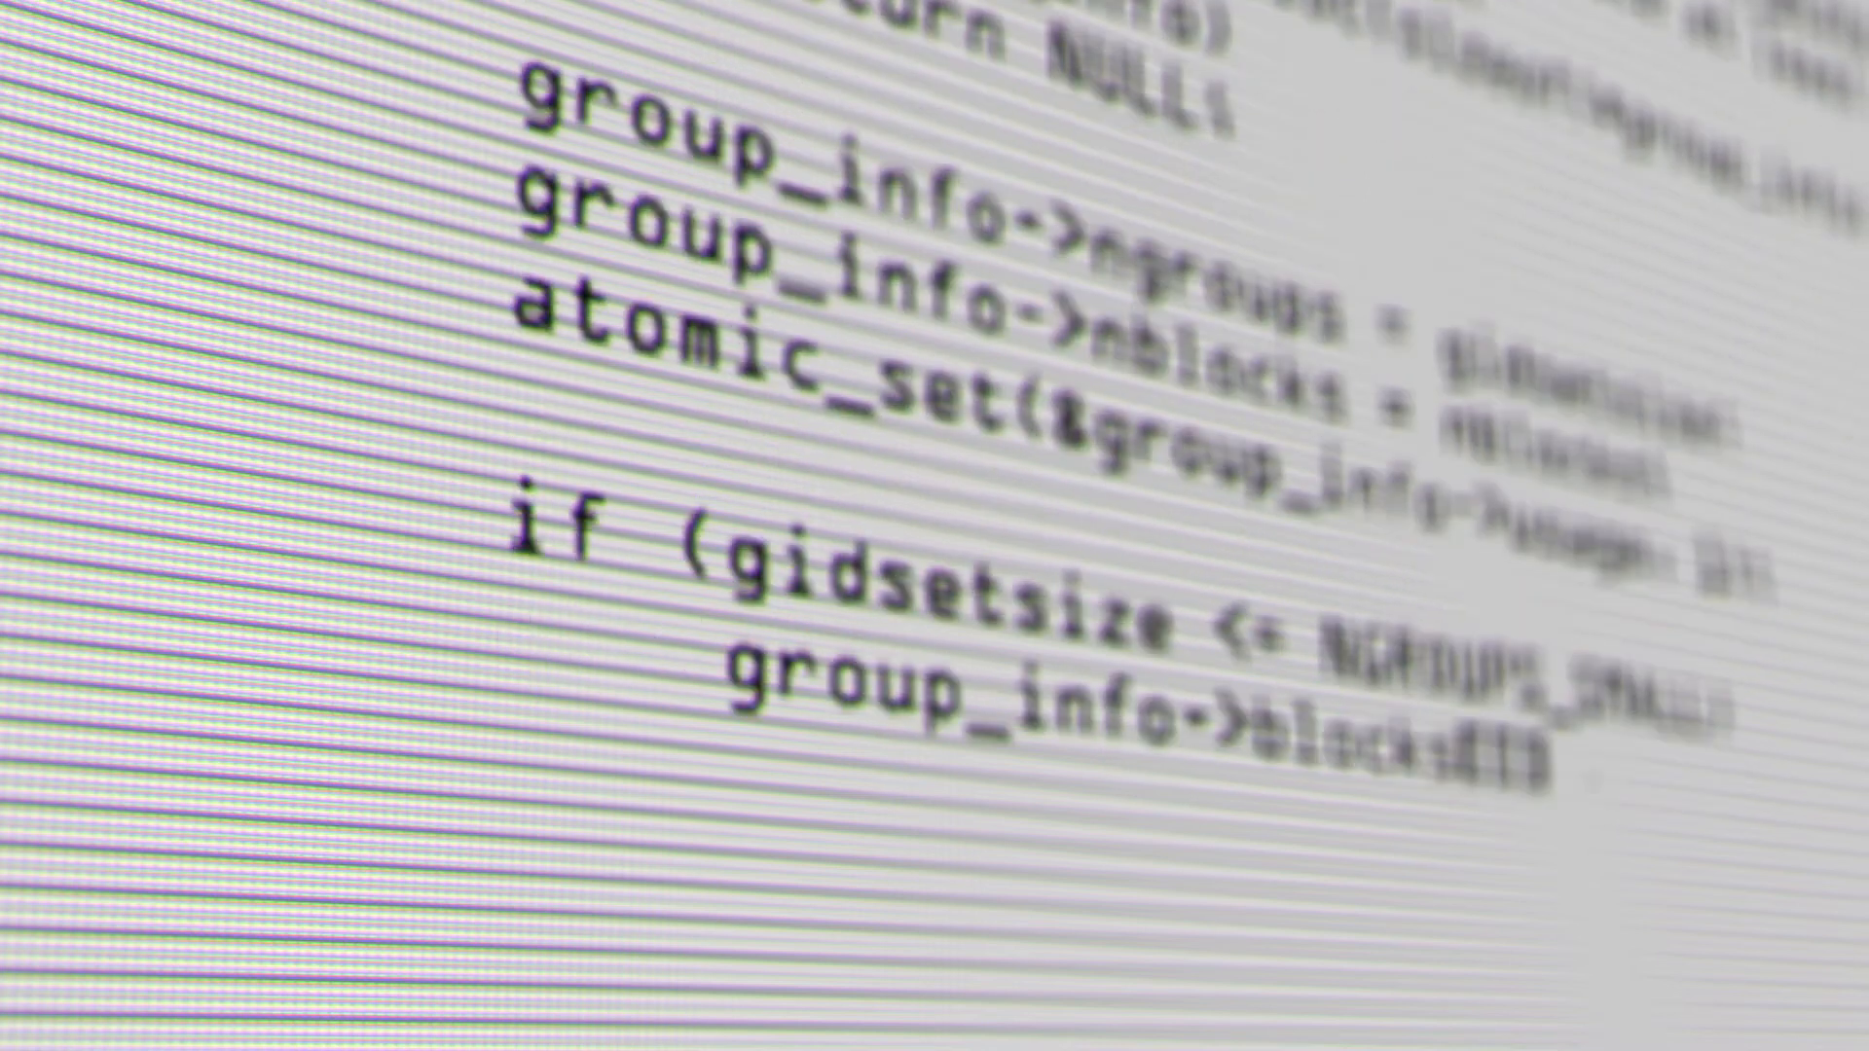
{"action": "scroll", "scroll_direction": "down", "scroll_amount": 3}
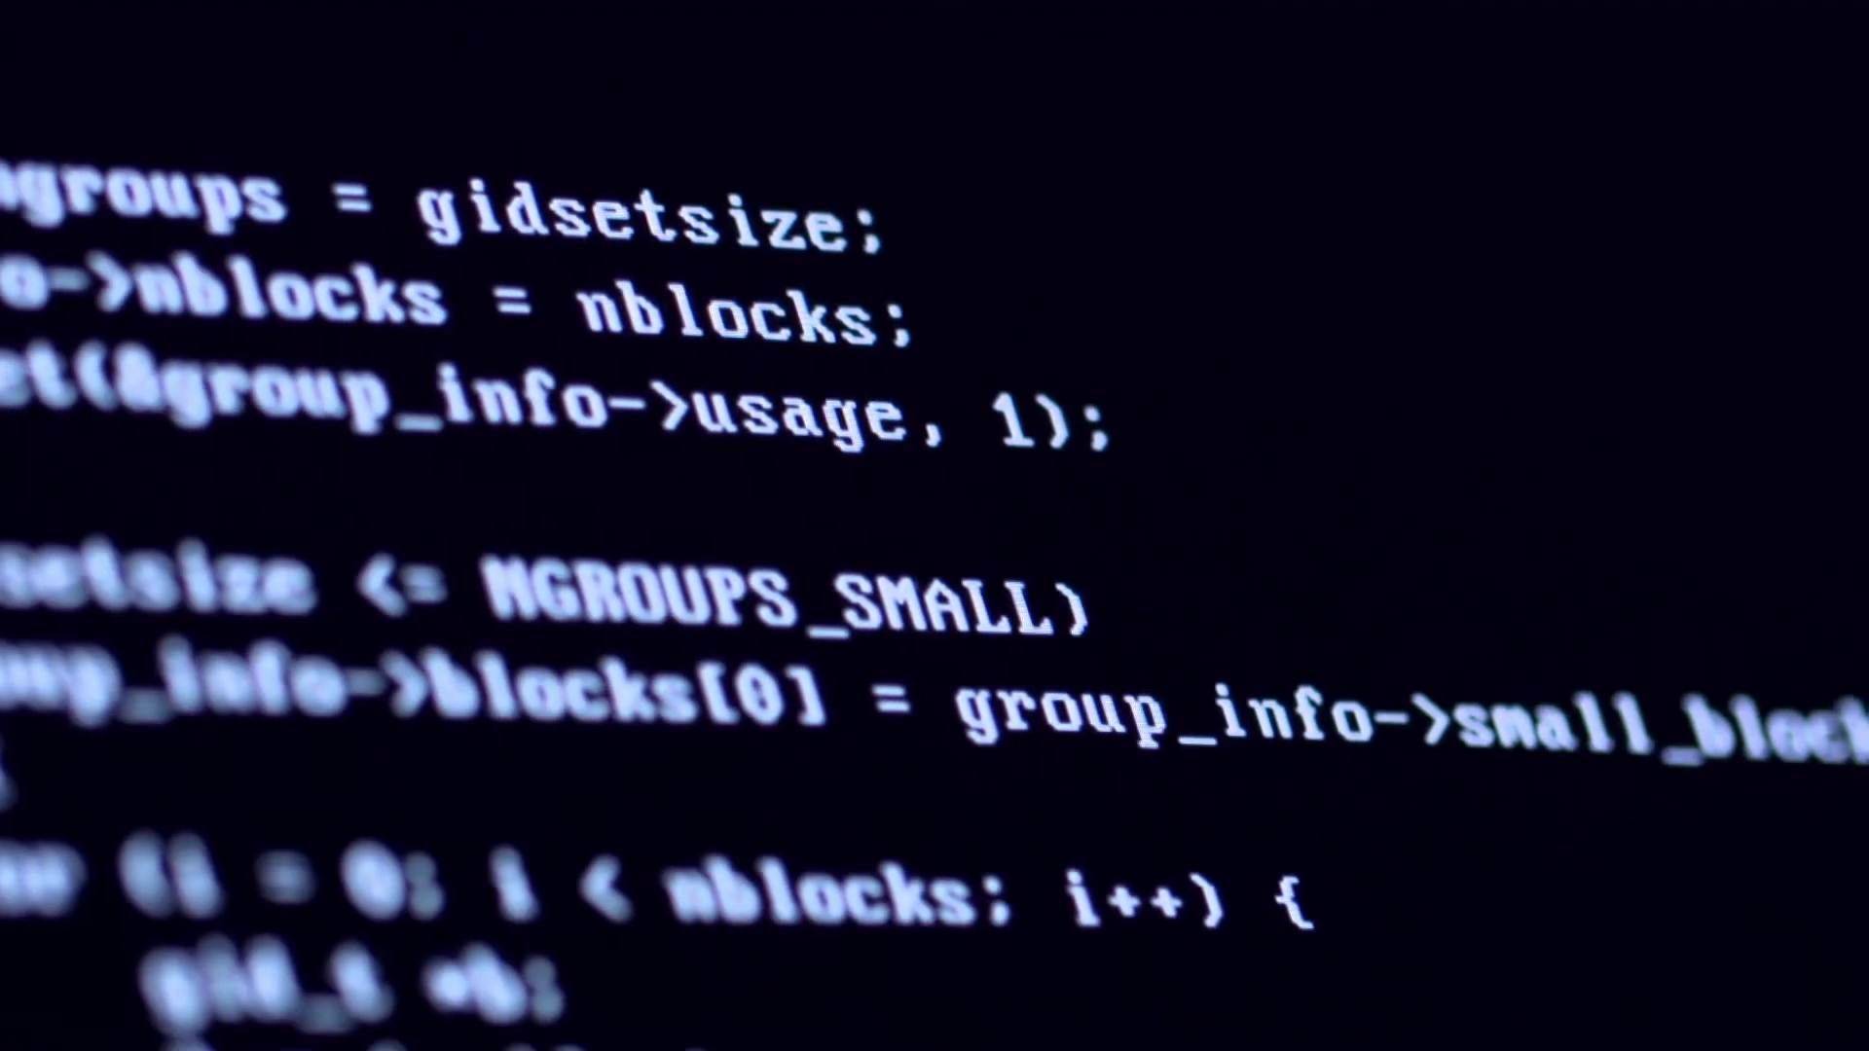
{"action": "scroll", "scroll_direction": "down", "scroll_amount": 3}
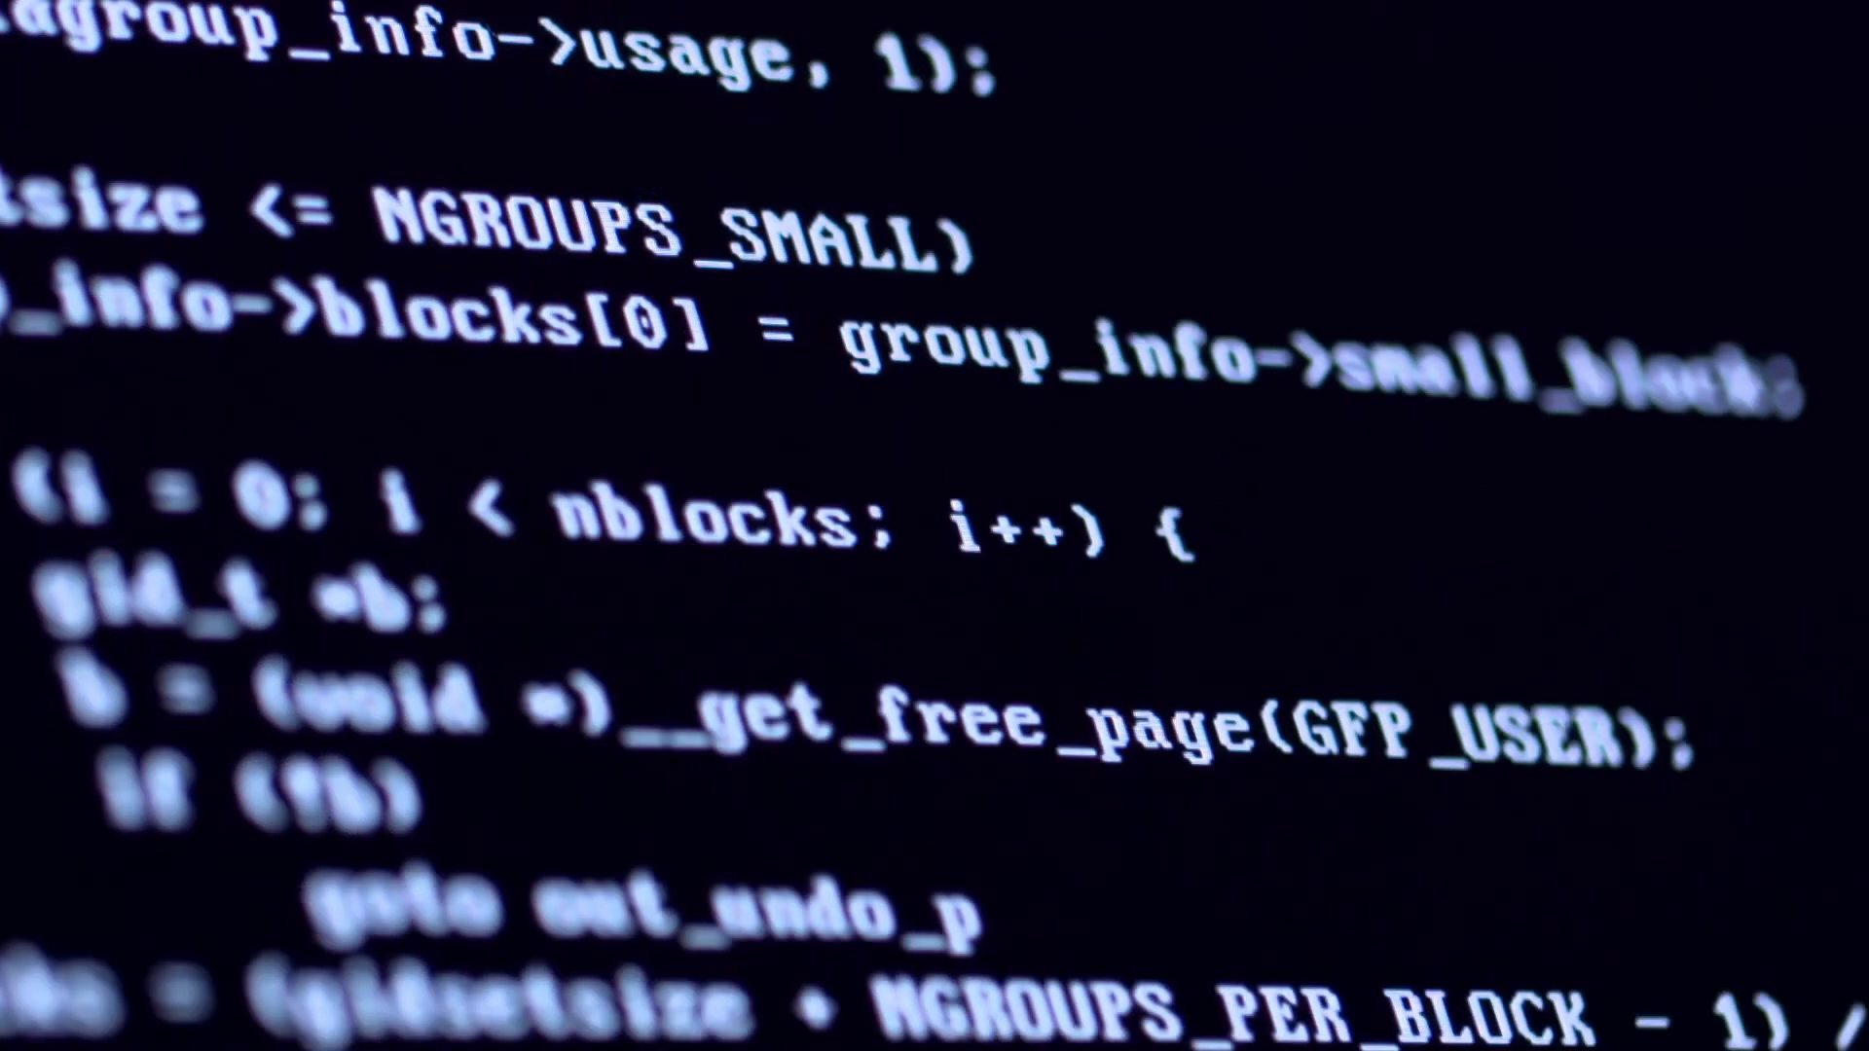
{"action": "scroll", "scroll_direction": "down", "scroll_amount": 3}
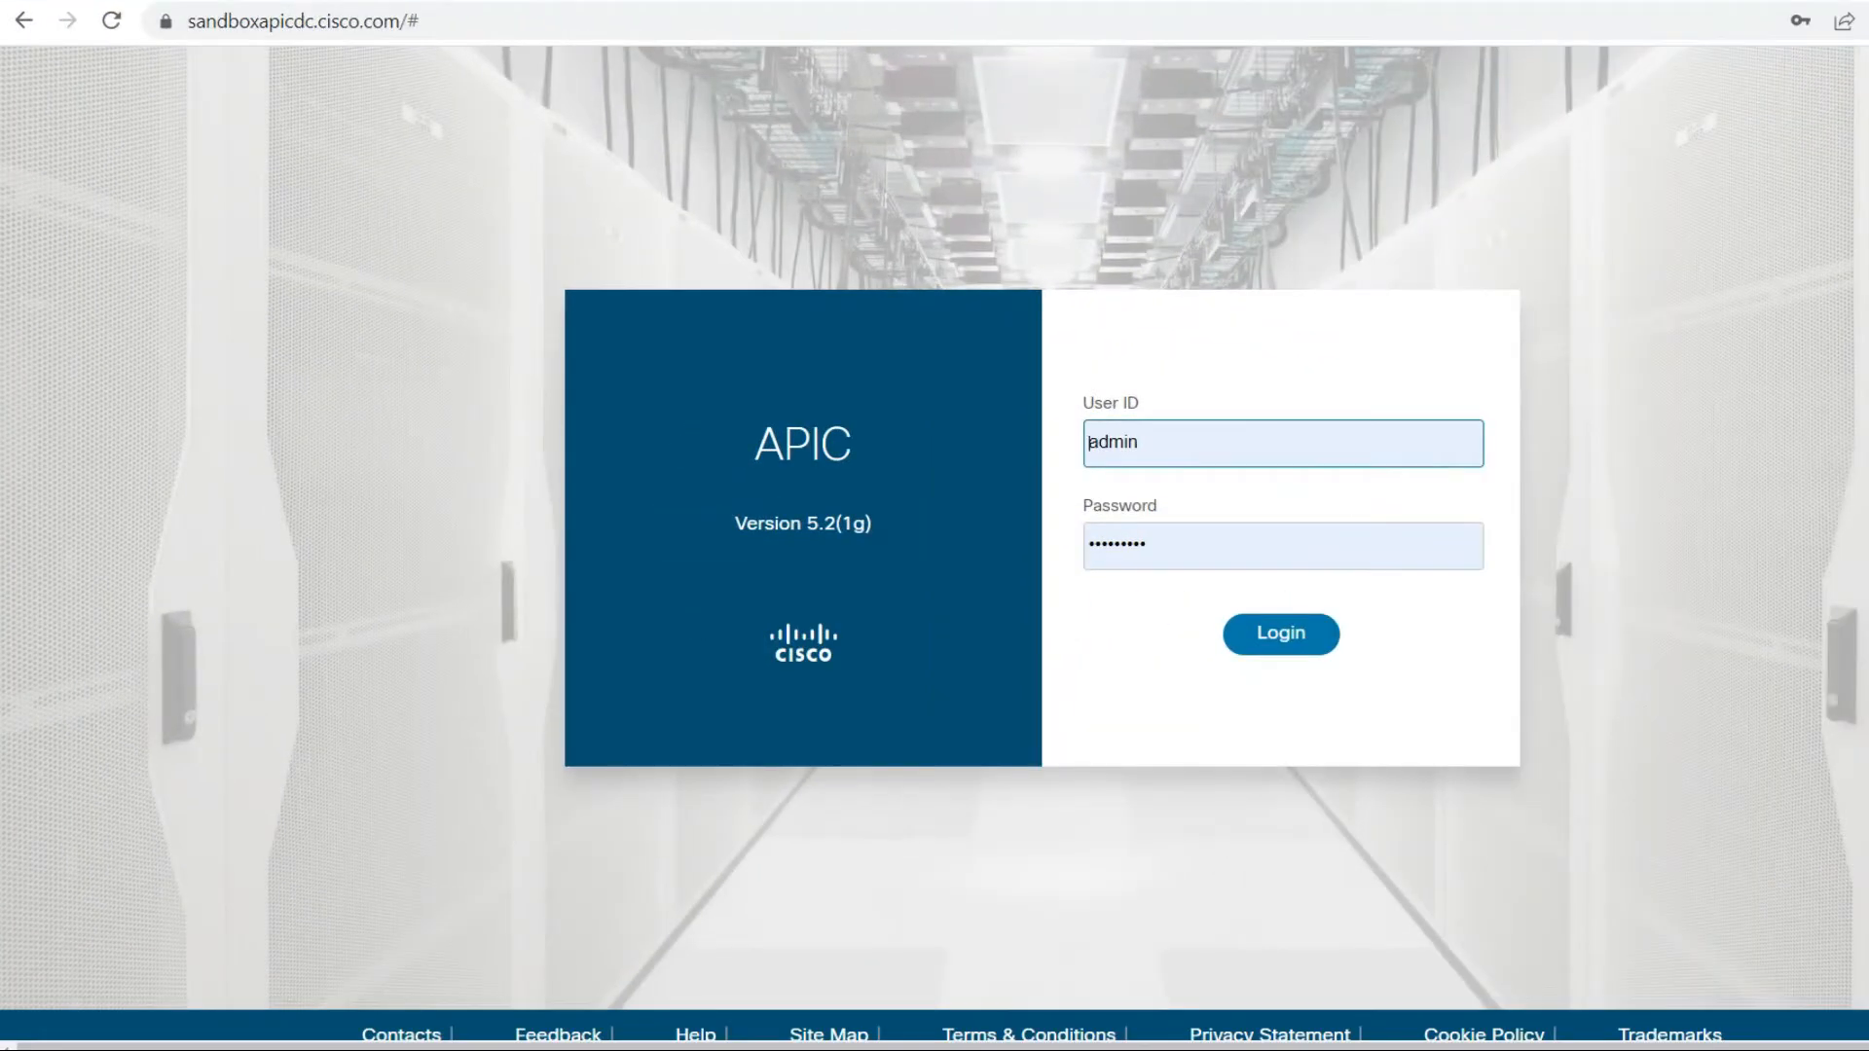
{"action": "left_click", "coordinate": [1281, 632]}
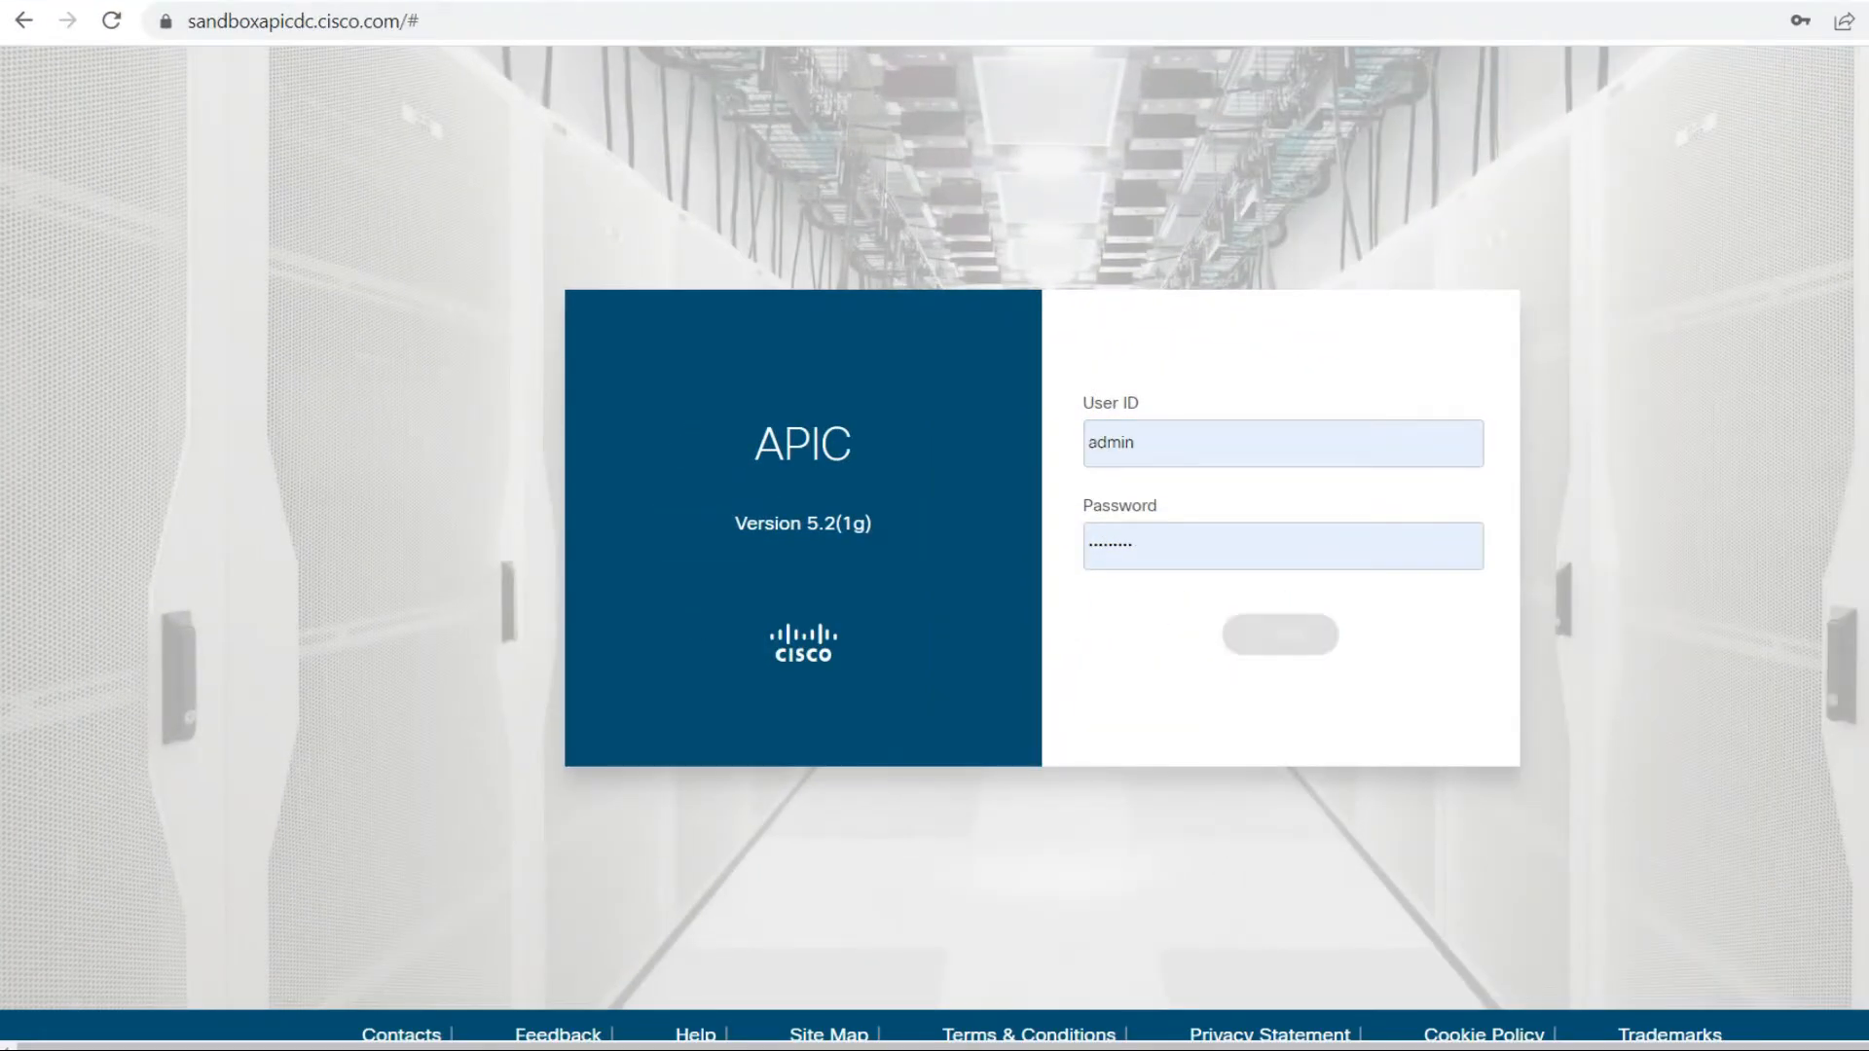
{"action": "left_click", "coordinate": [1279, 635]}
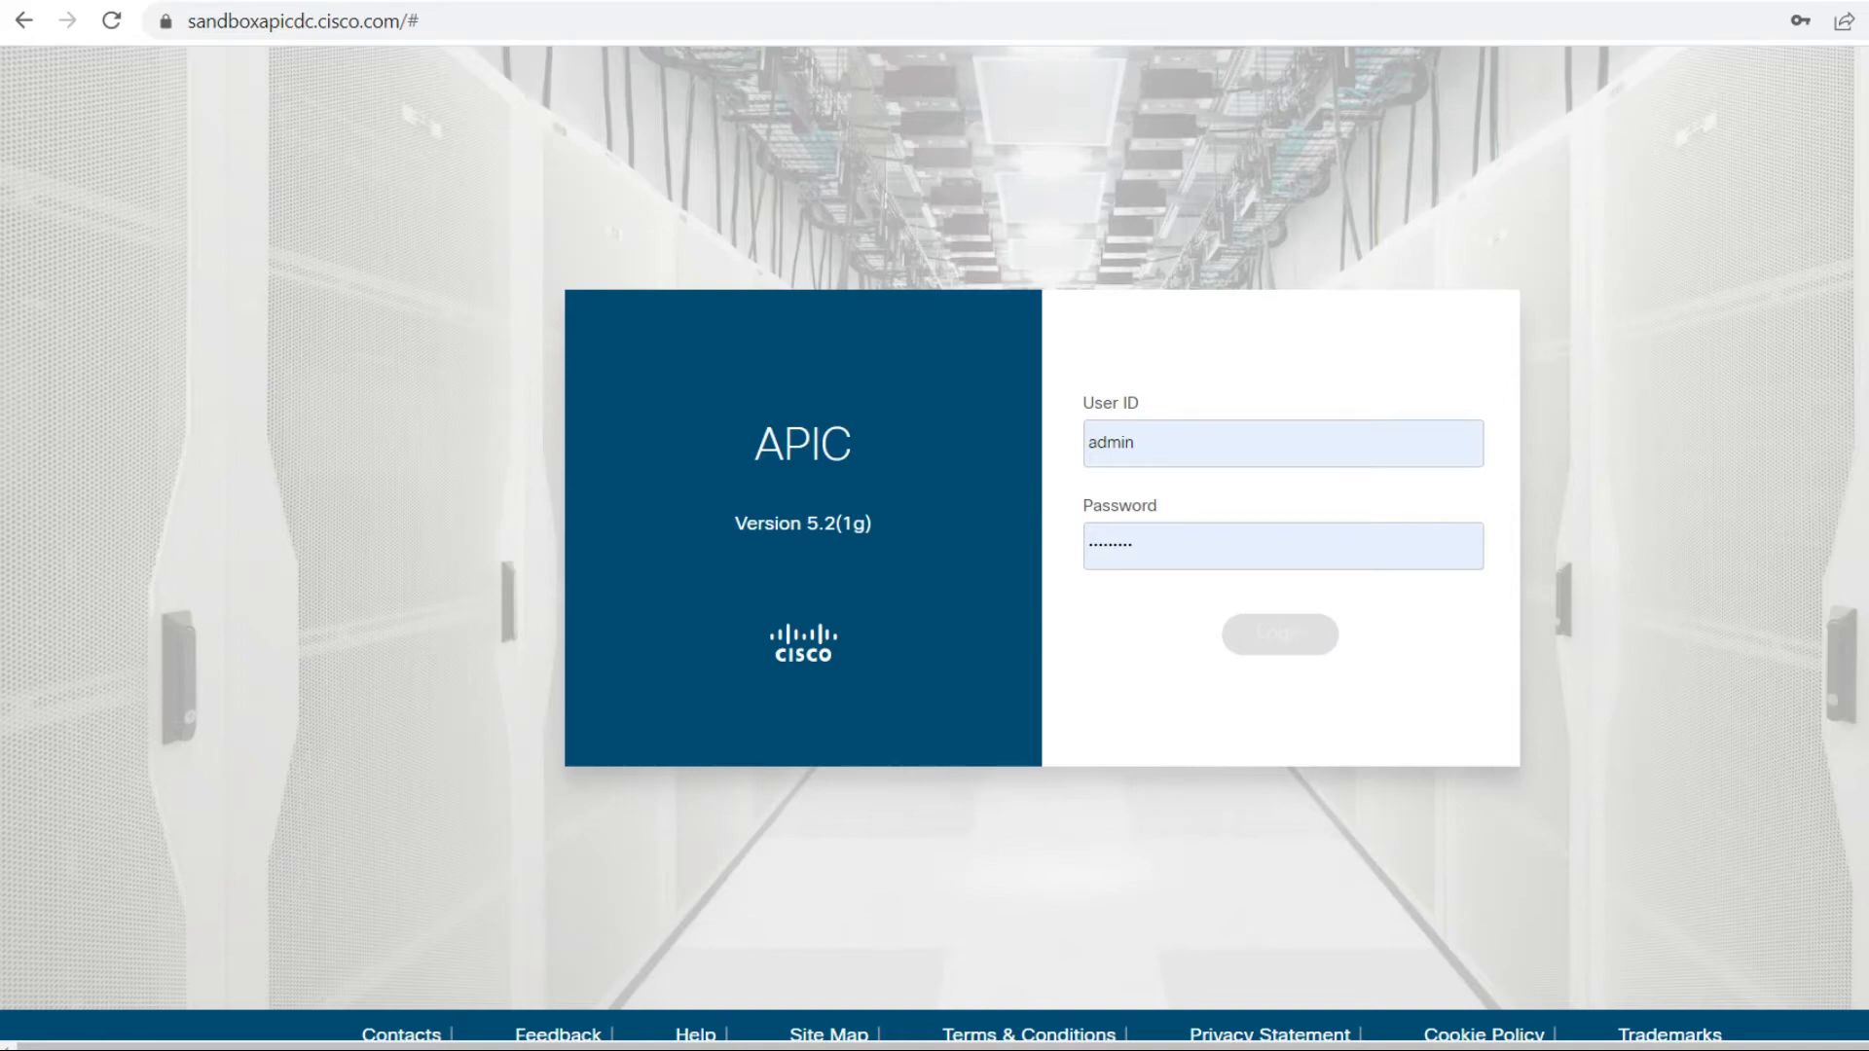
{"action": "left_click", "coordinate": [1277, 633]}
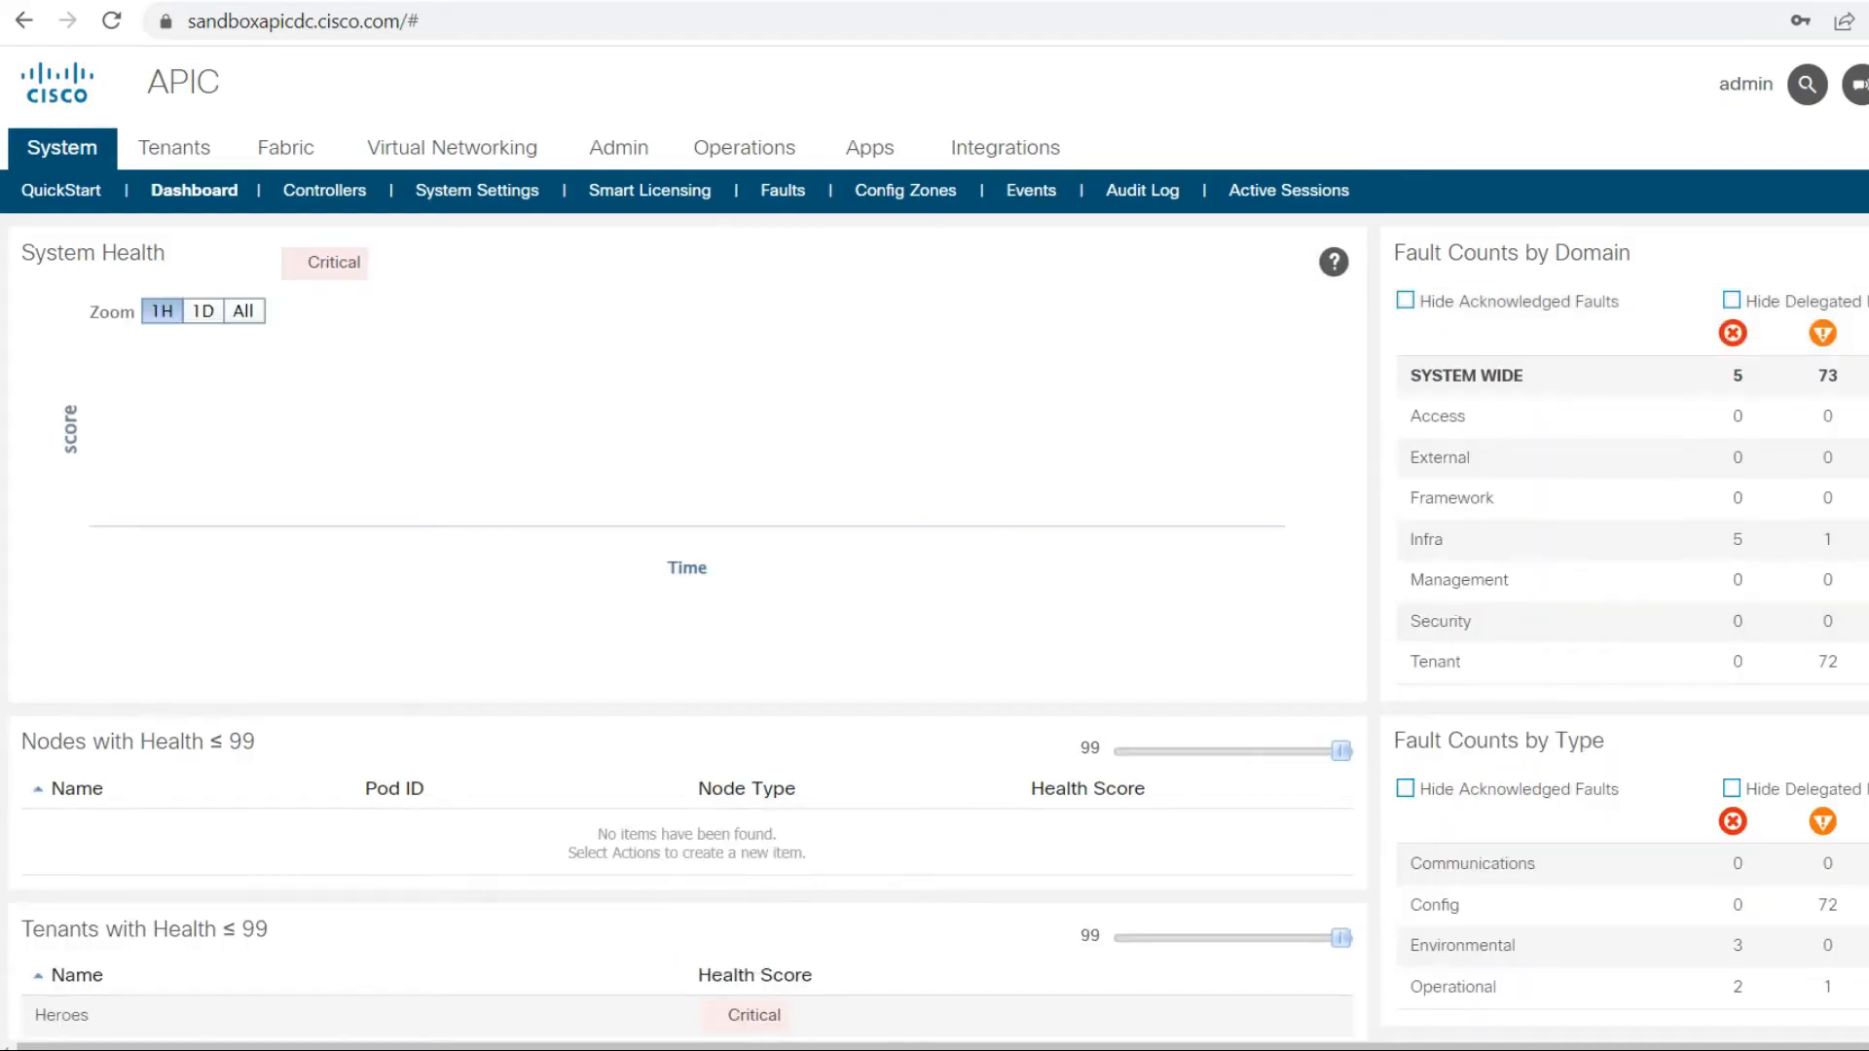
{"action": "left_click", "coordinate": [173, 146]}
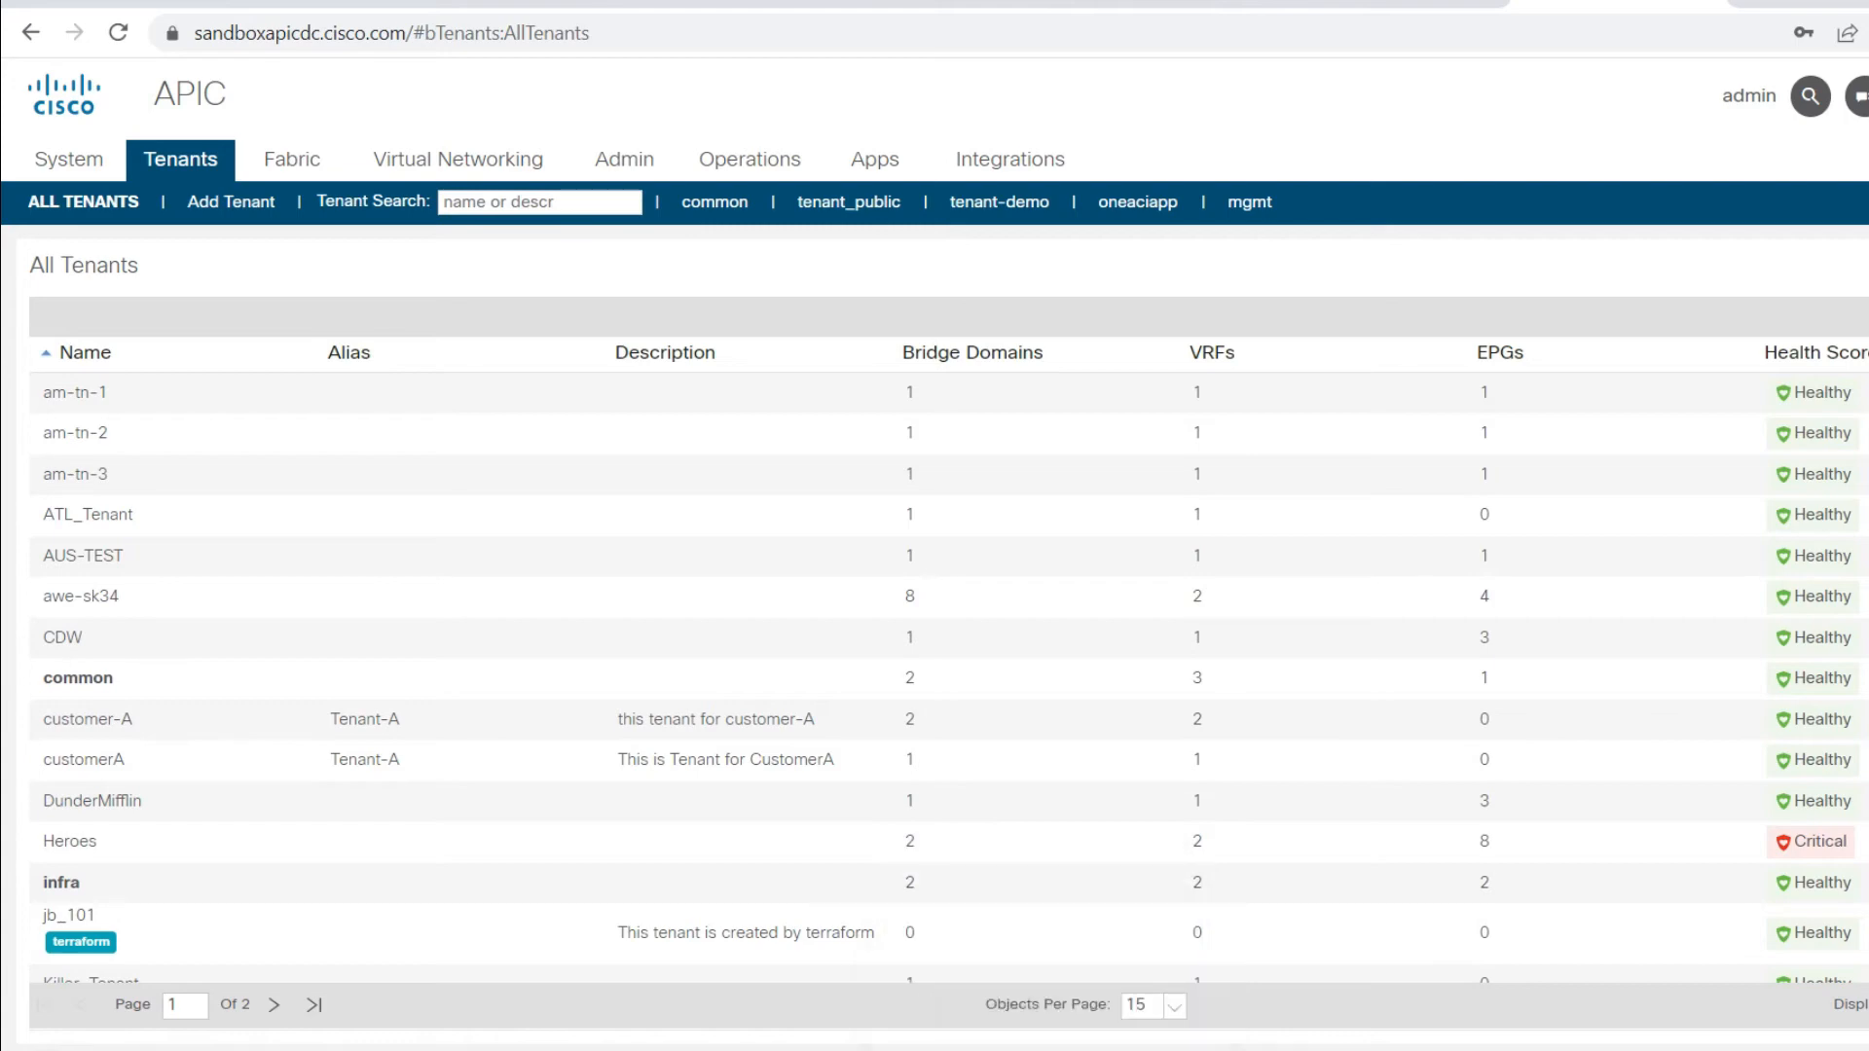
Step: Search Start for 'powe' and launch Windows PowerShell (x86)
{"action": "left_click", "coordinate": [734, 1039]}
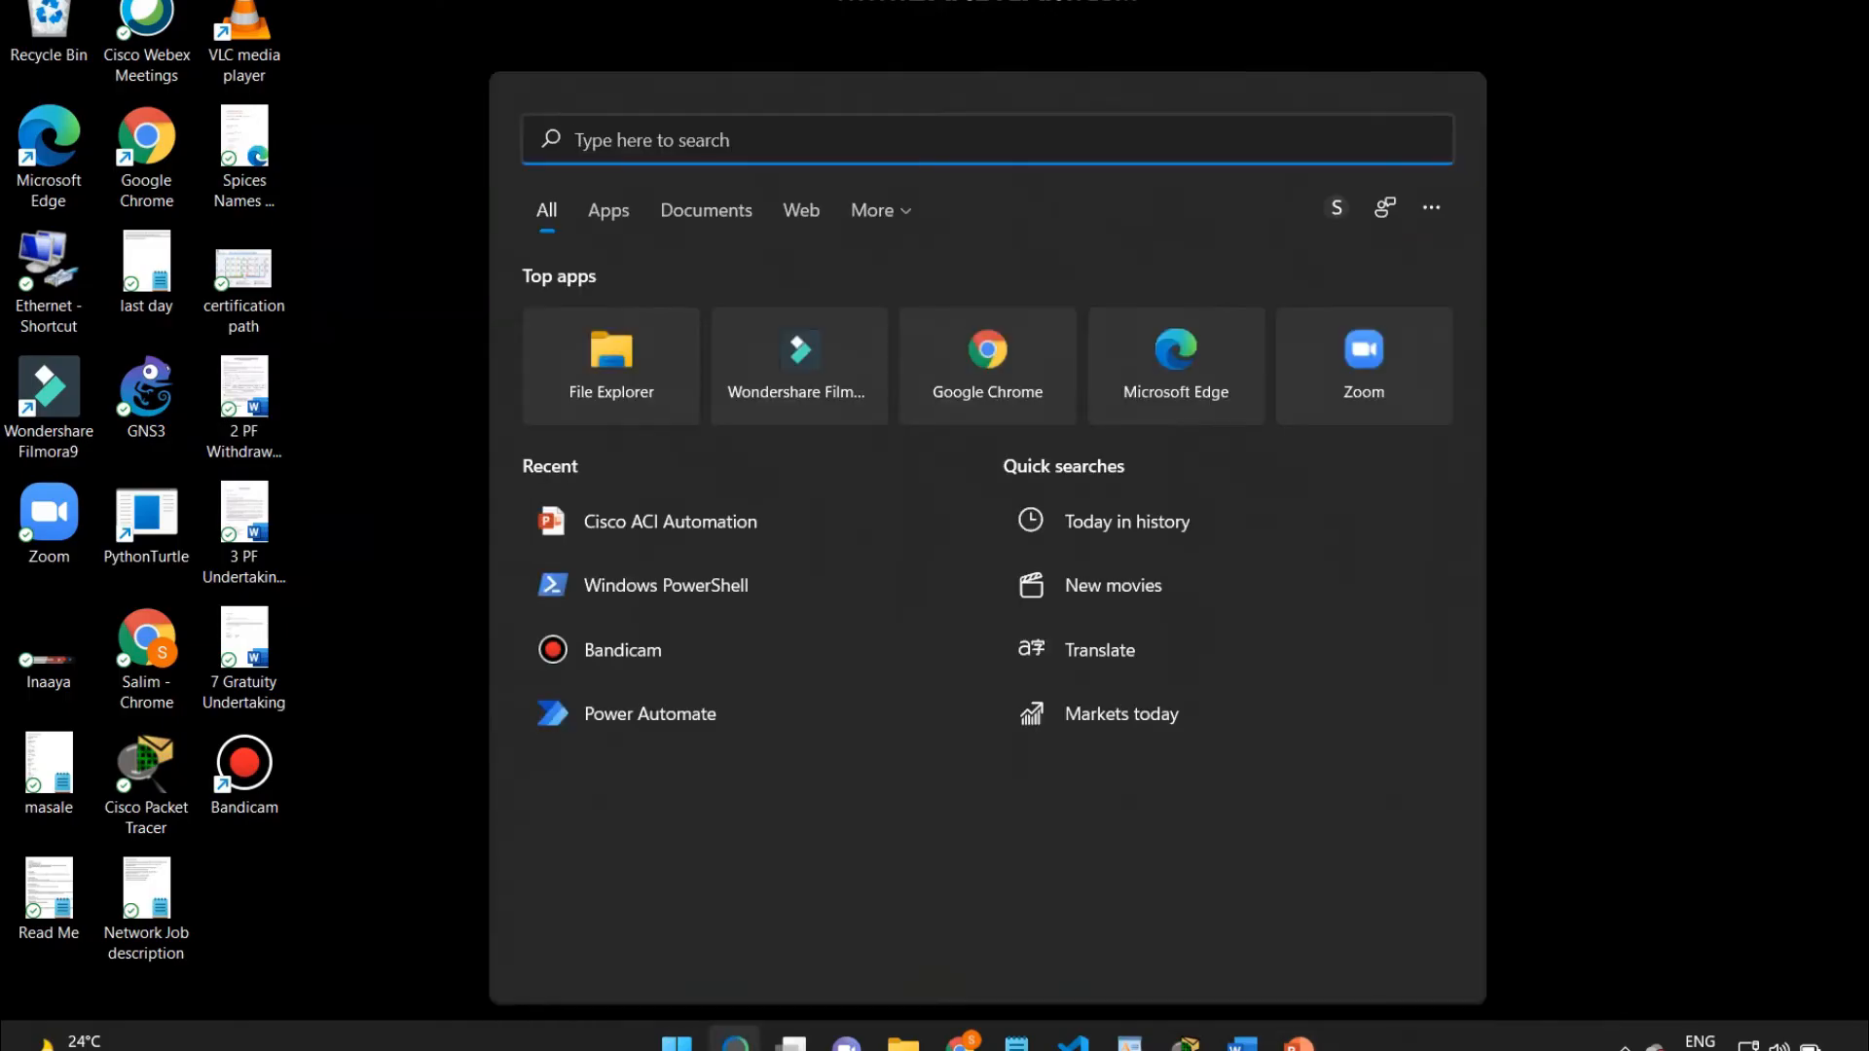
{"action": "type", "text": "p"}
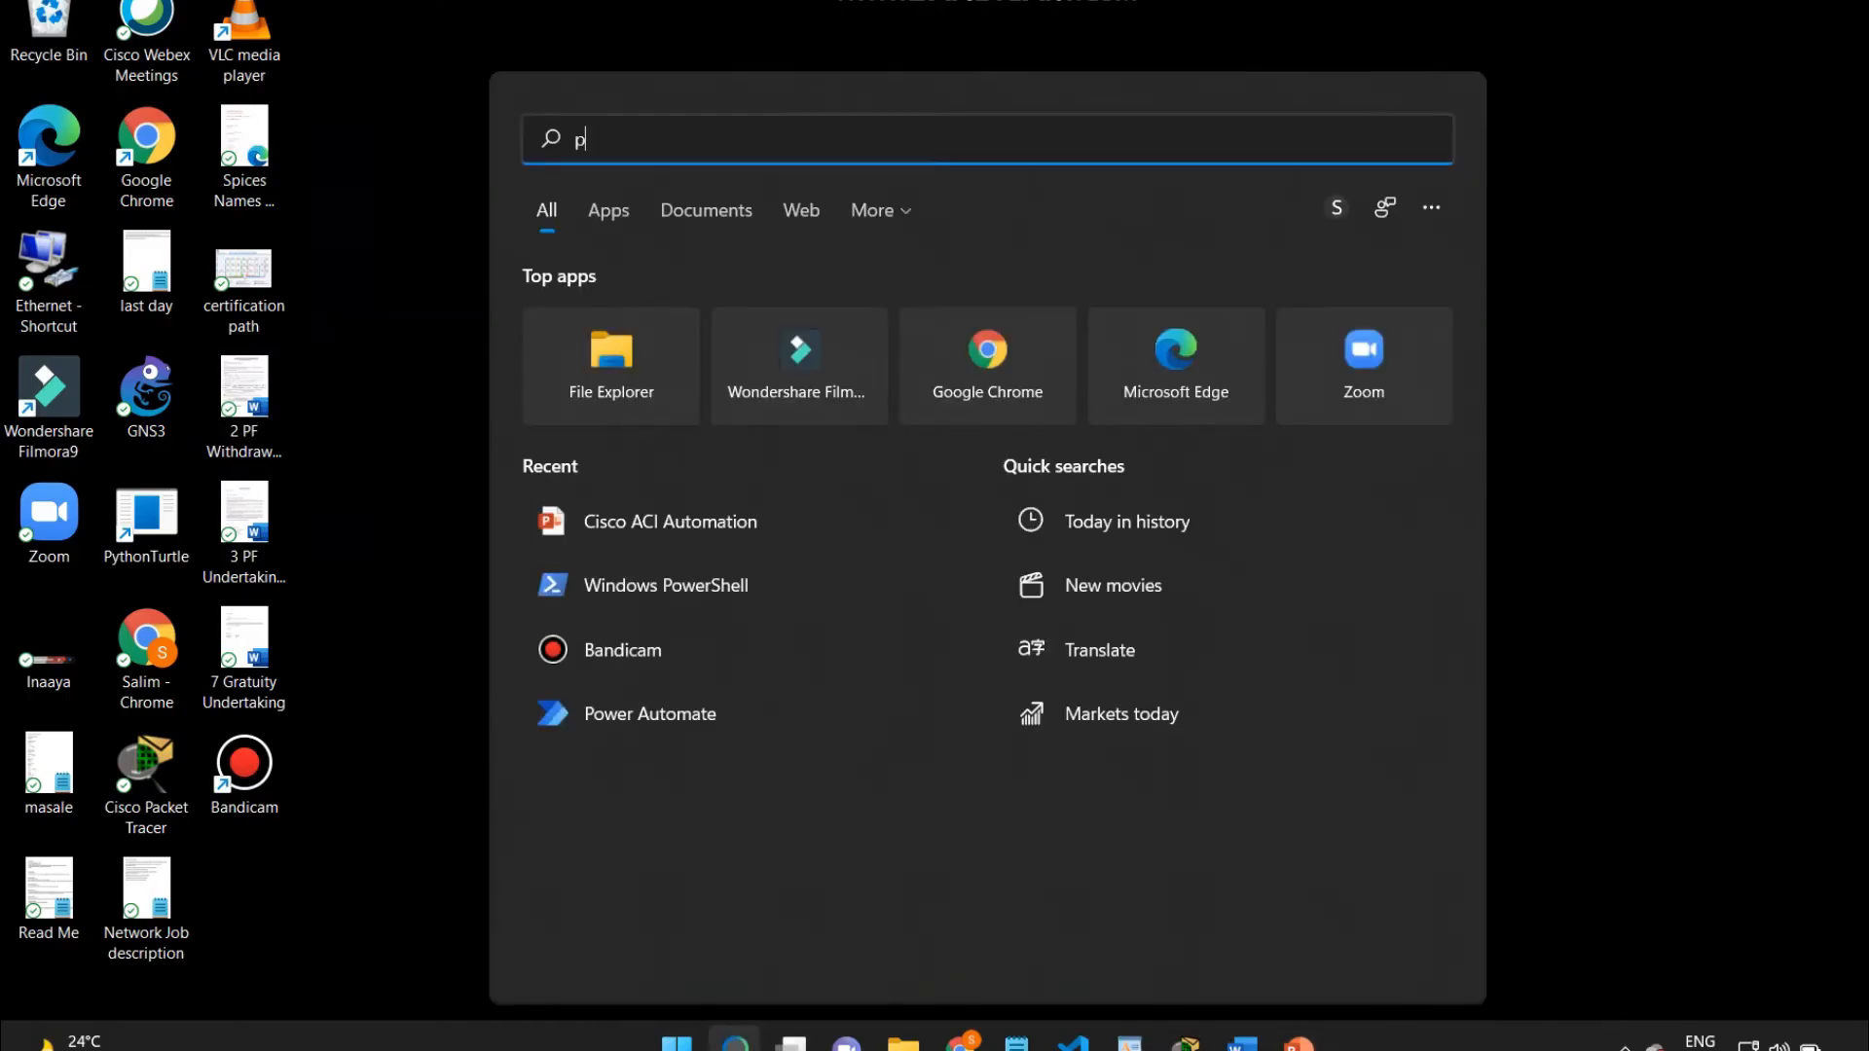
{"action": "type", "text": "owe"}
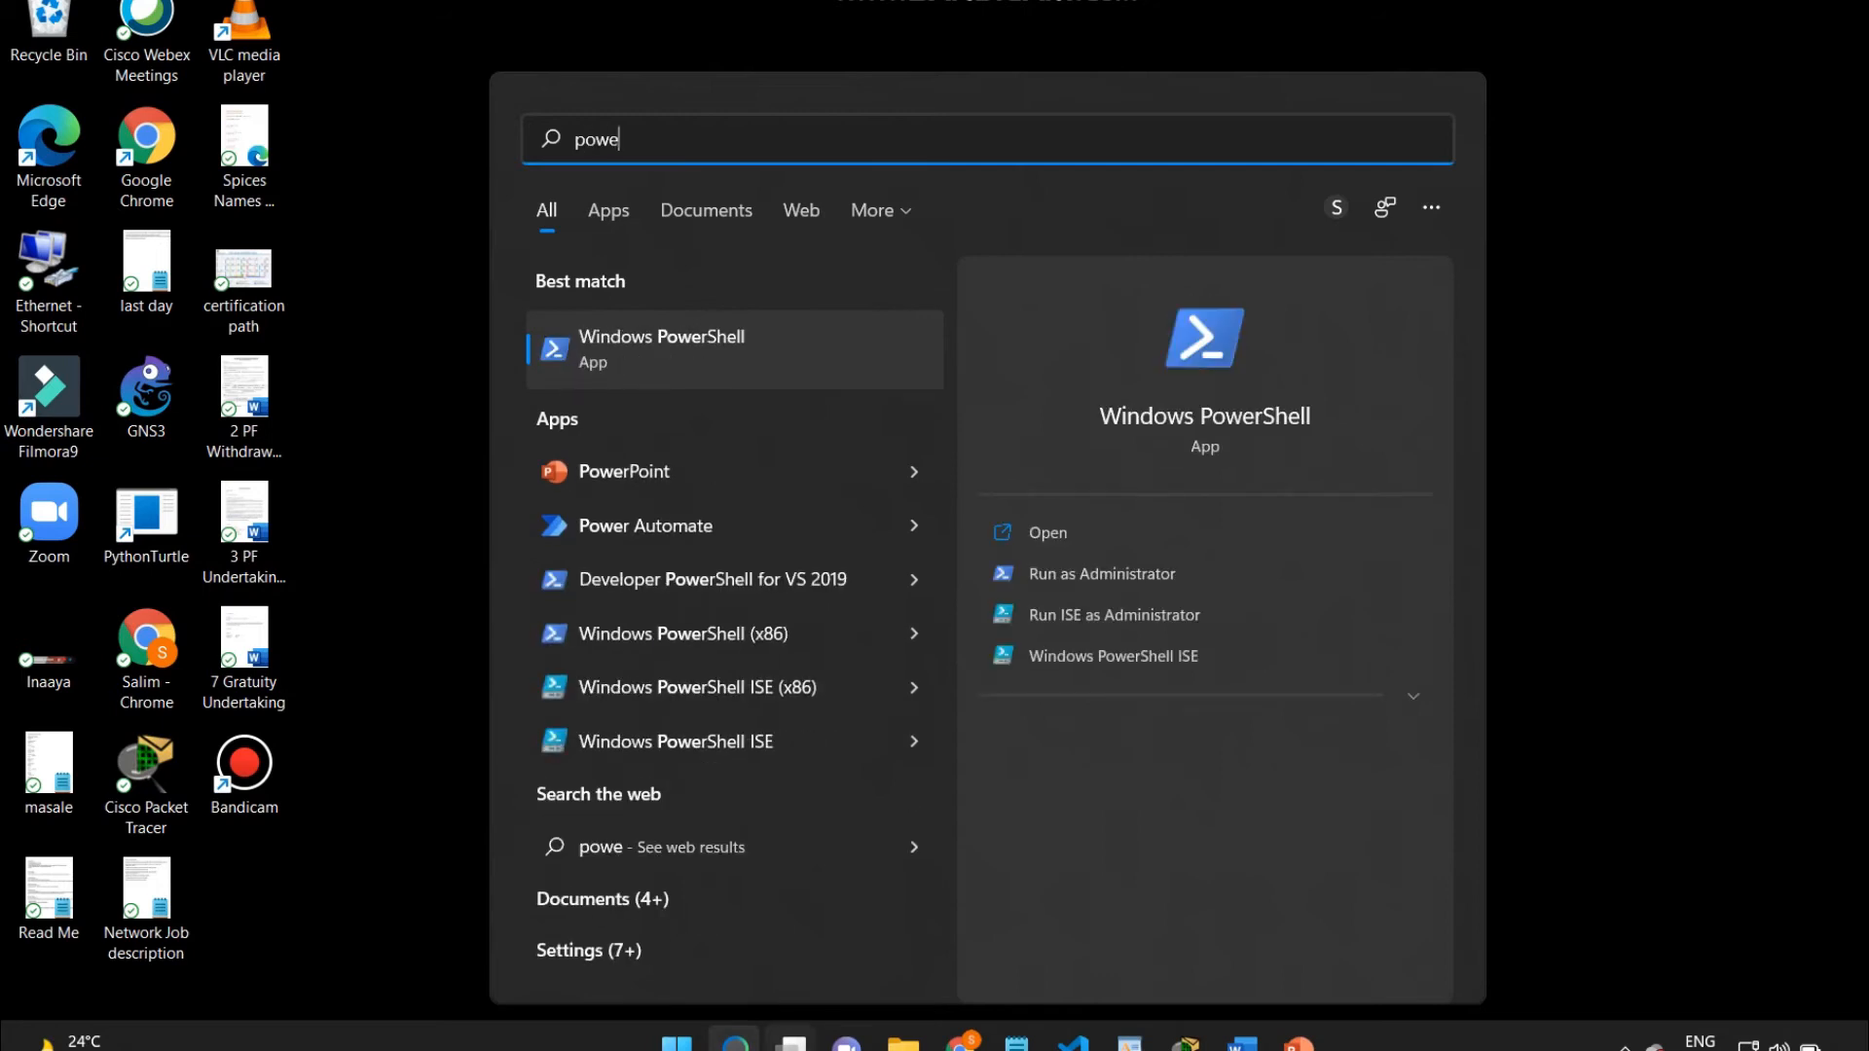
{"action": "left_click", "coordinate": [672, 633]}
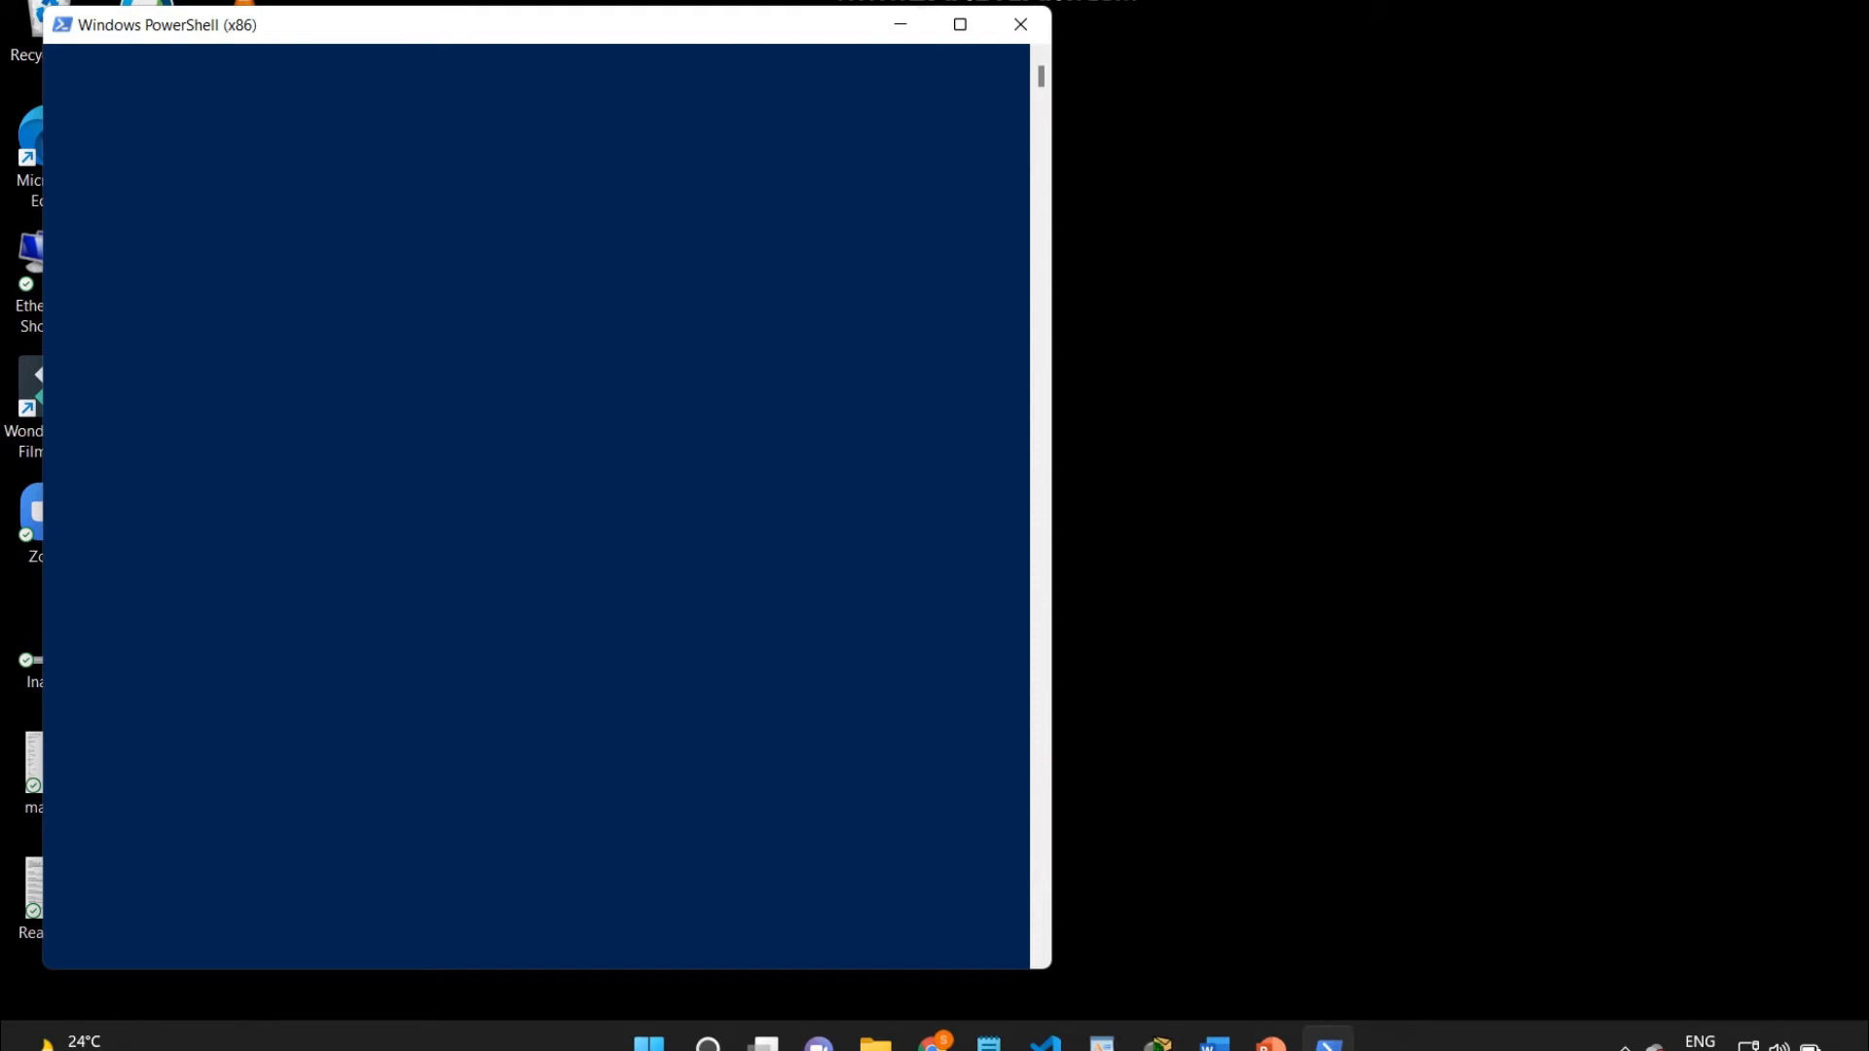
Step: Navigate into the Udemy folder and run python .\ACIDEMO.txt
{"action": "left_click", "coordinate": [960, 23]}
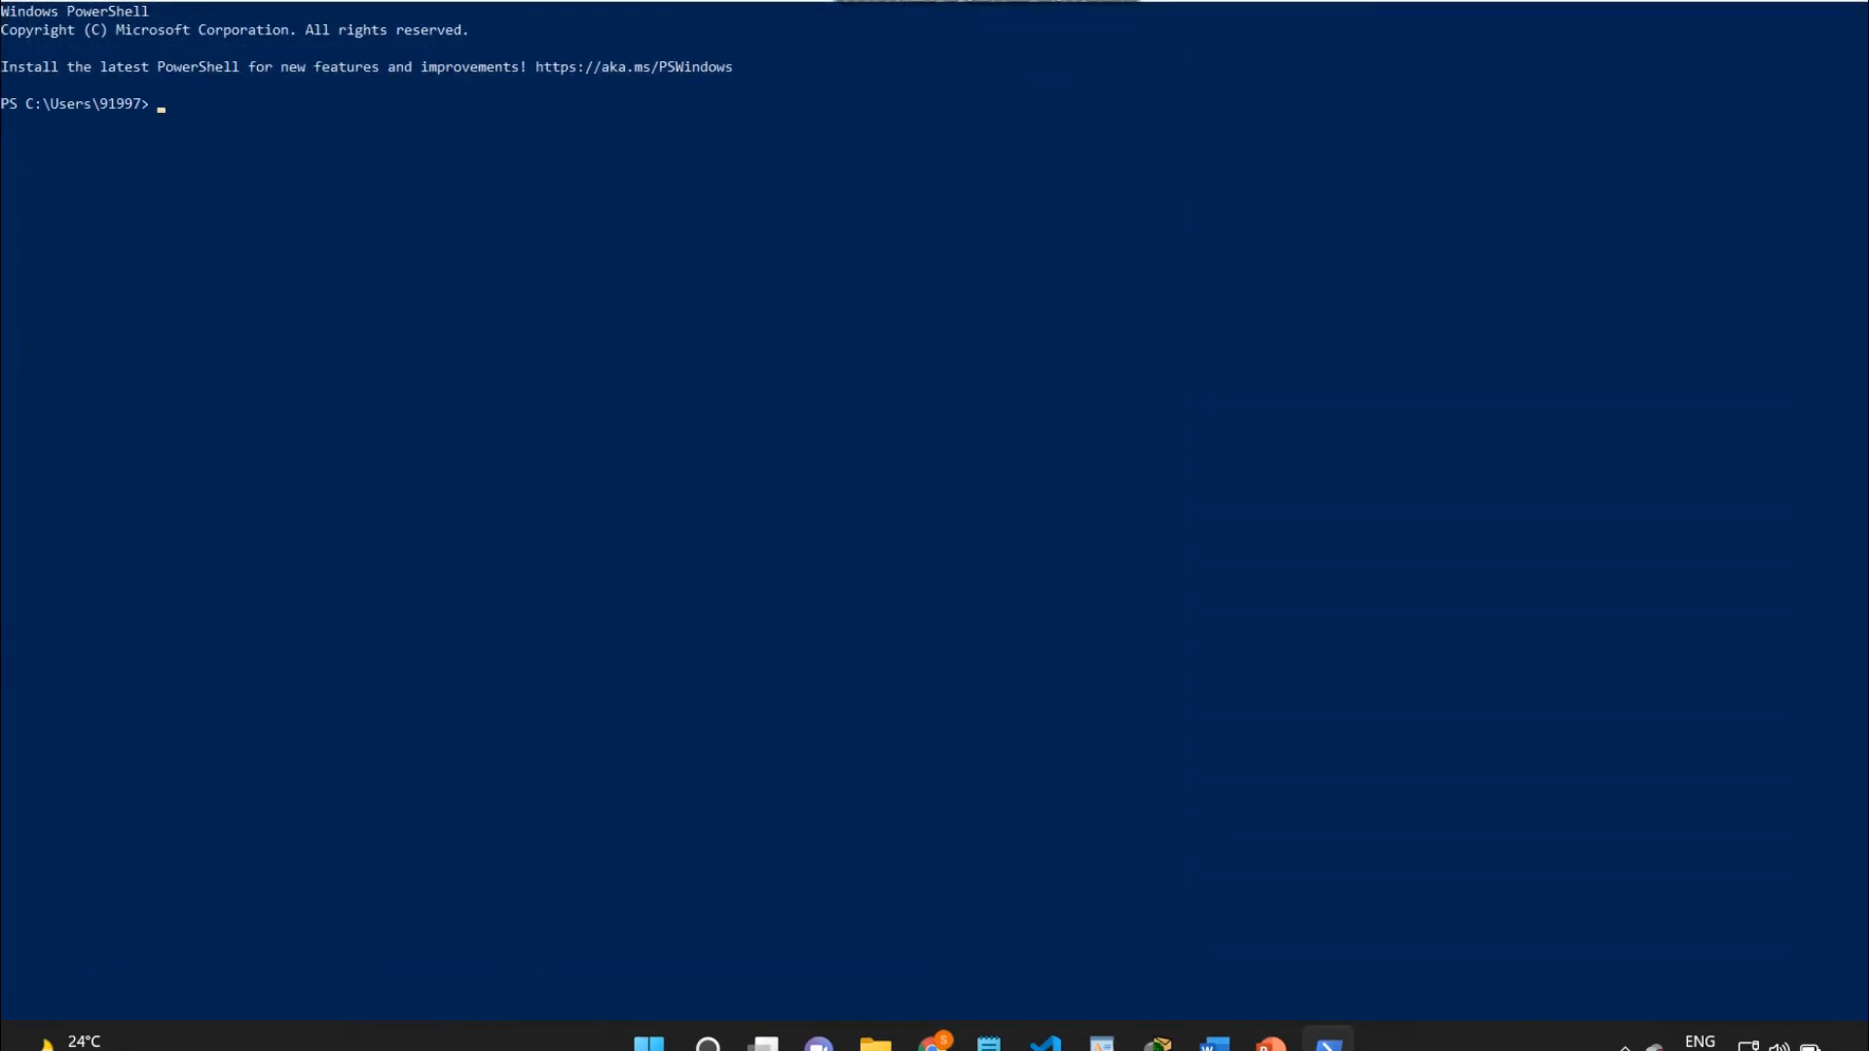
{"action": "type", "text": "cd.."}
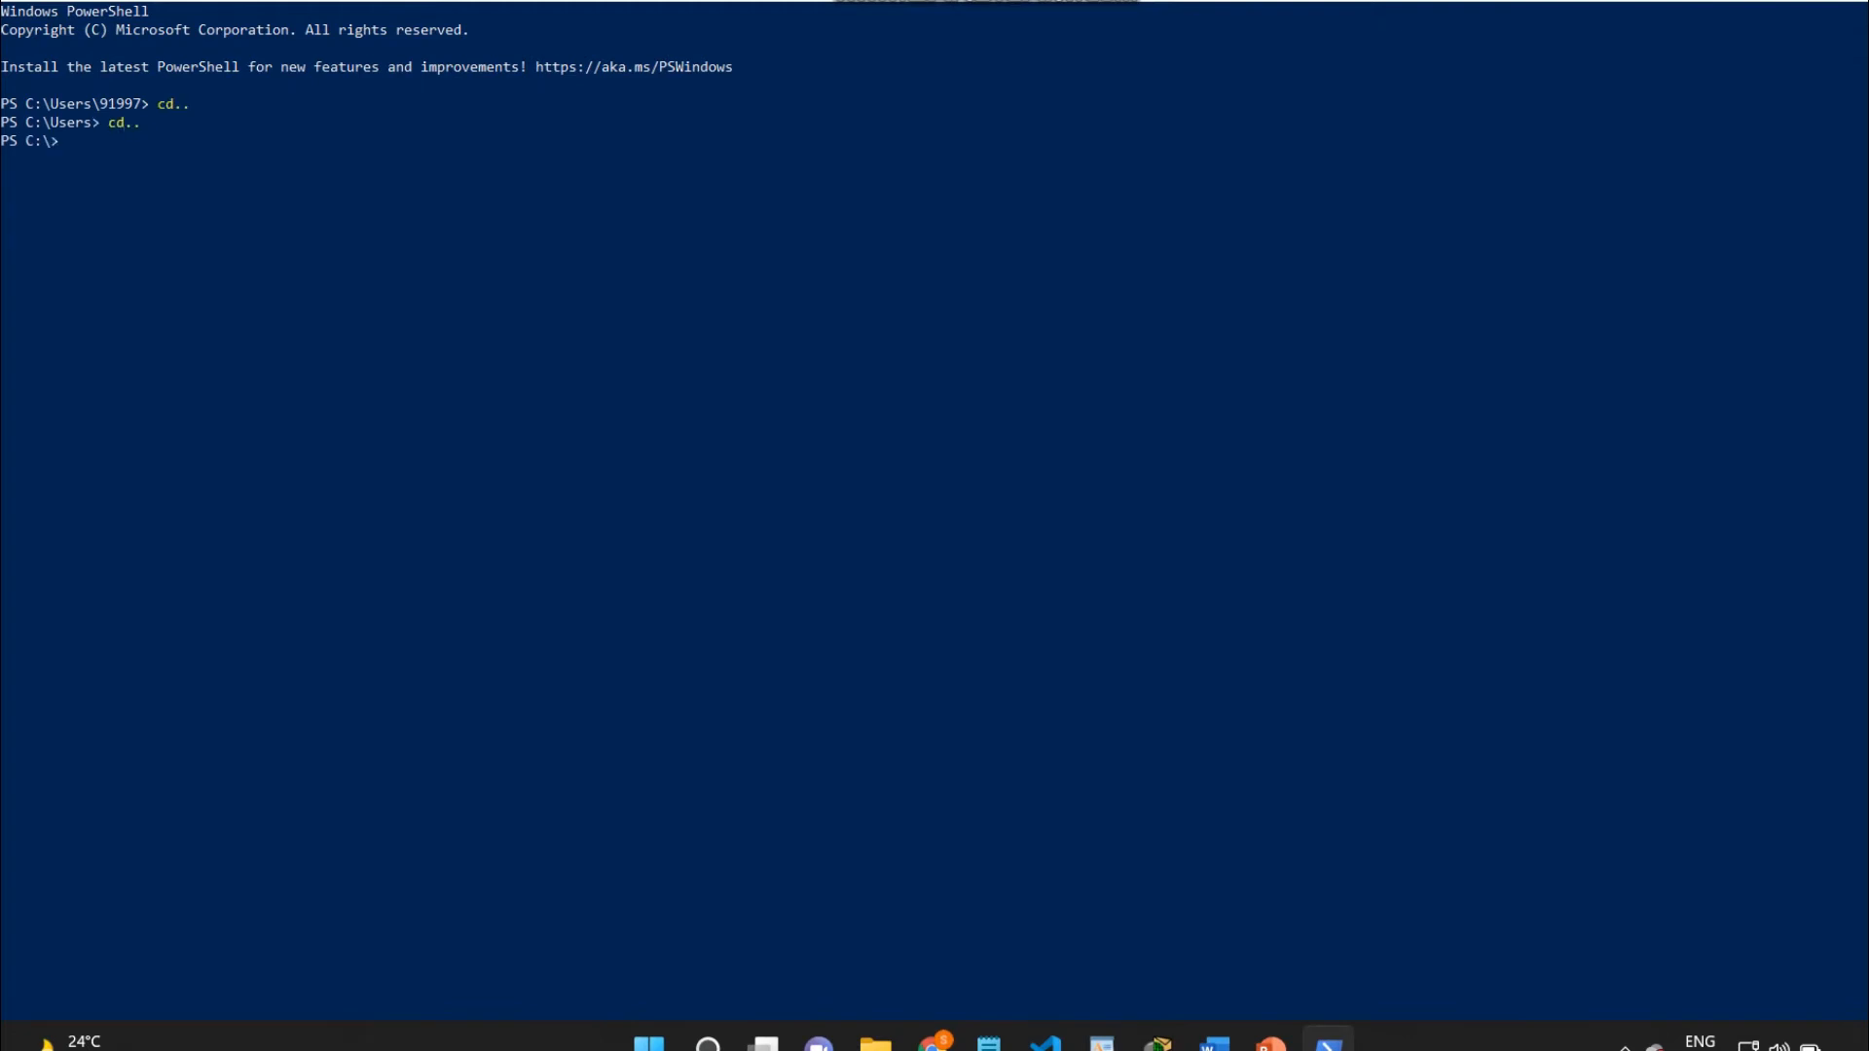
{"action": "type", "text": "cd .\\Udemy\\"}
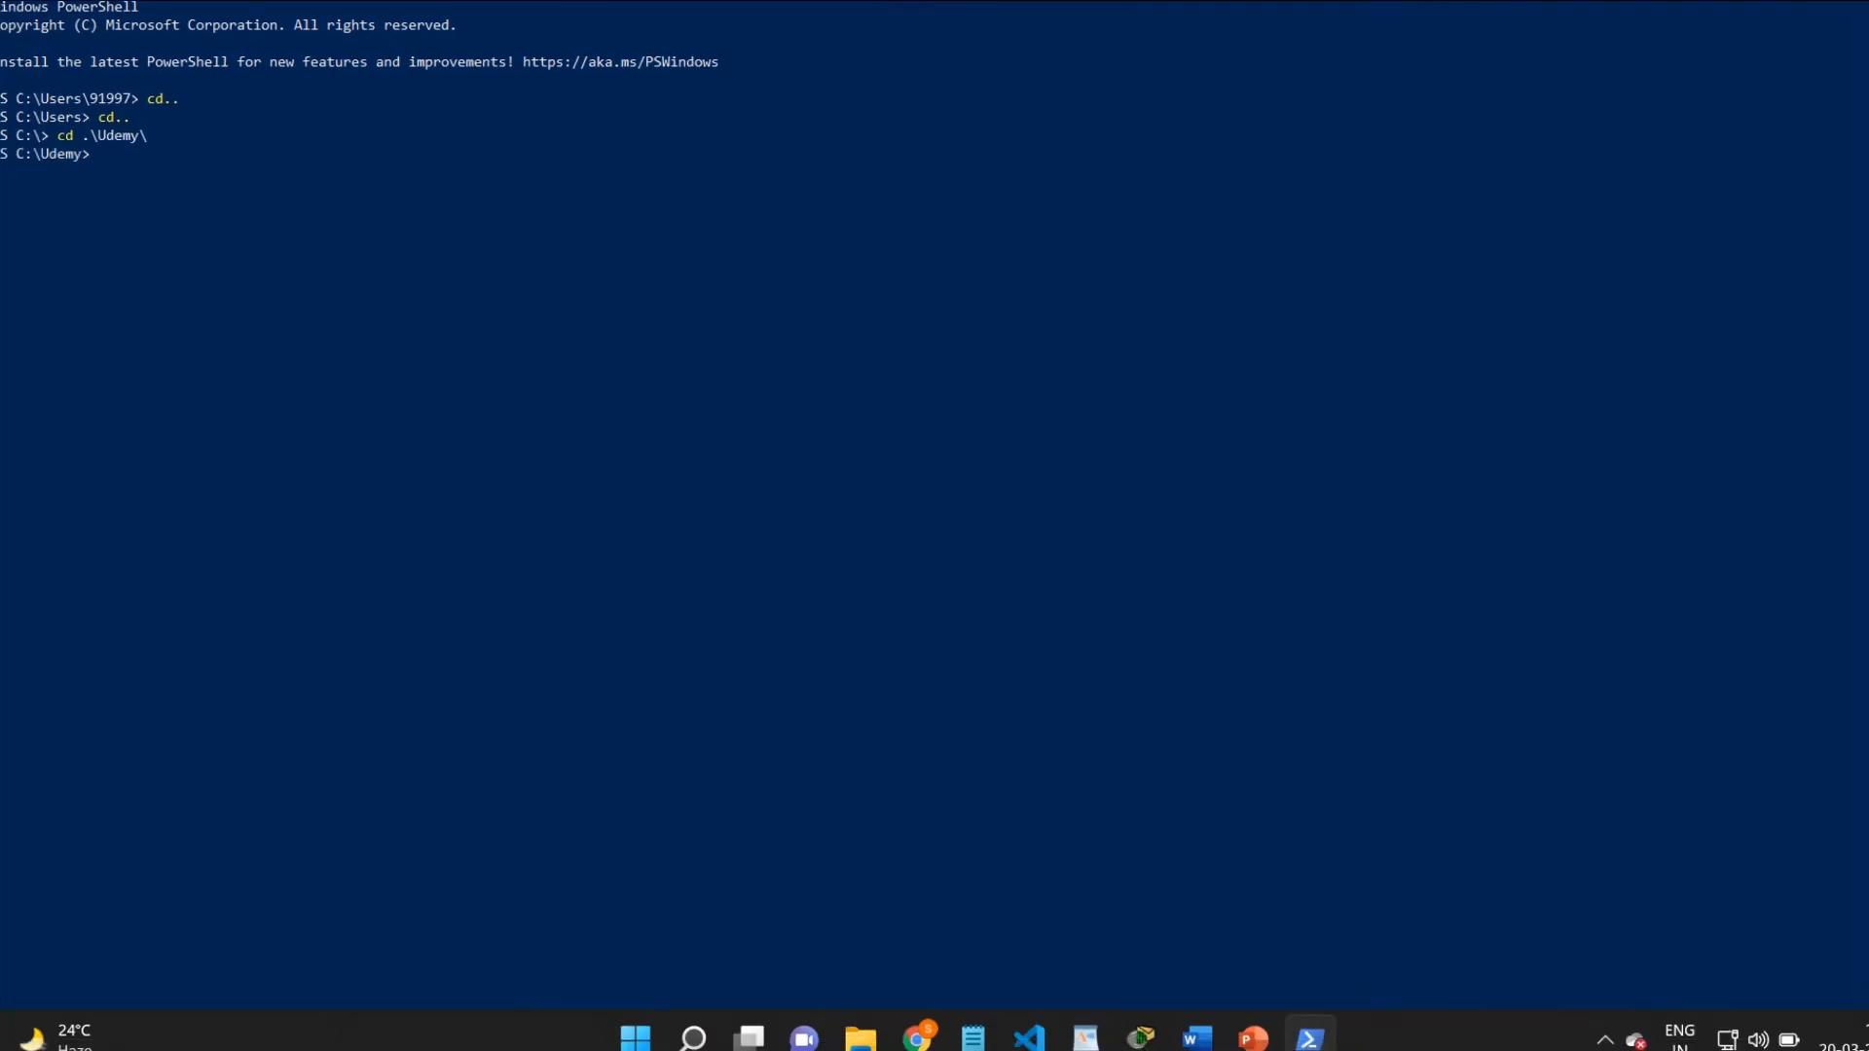
{"action": "type", "text": "cd"}
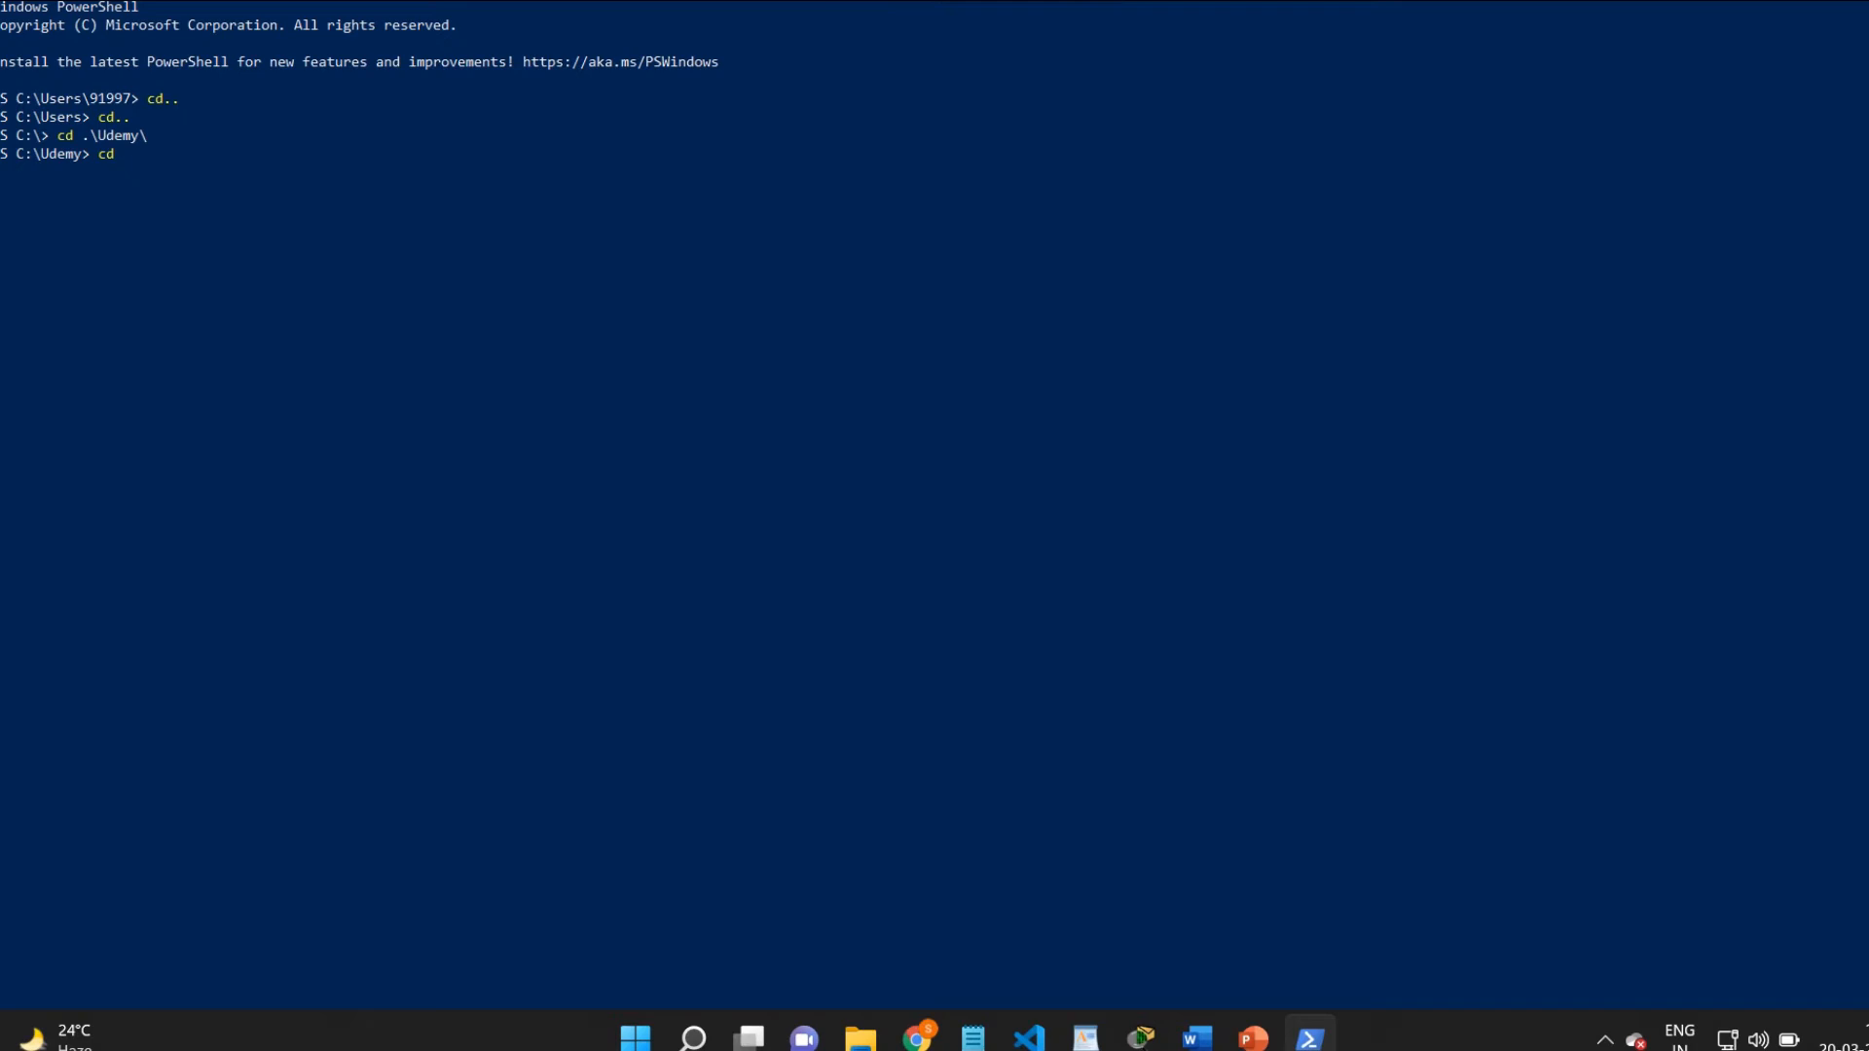
{"action": "key", "text": "Backspace"}
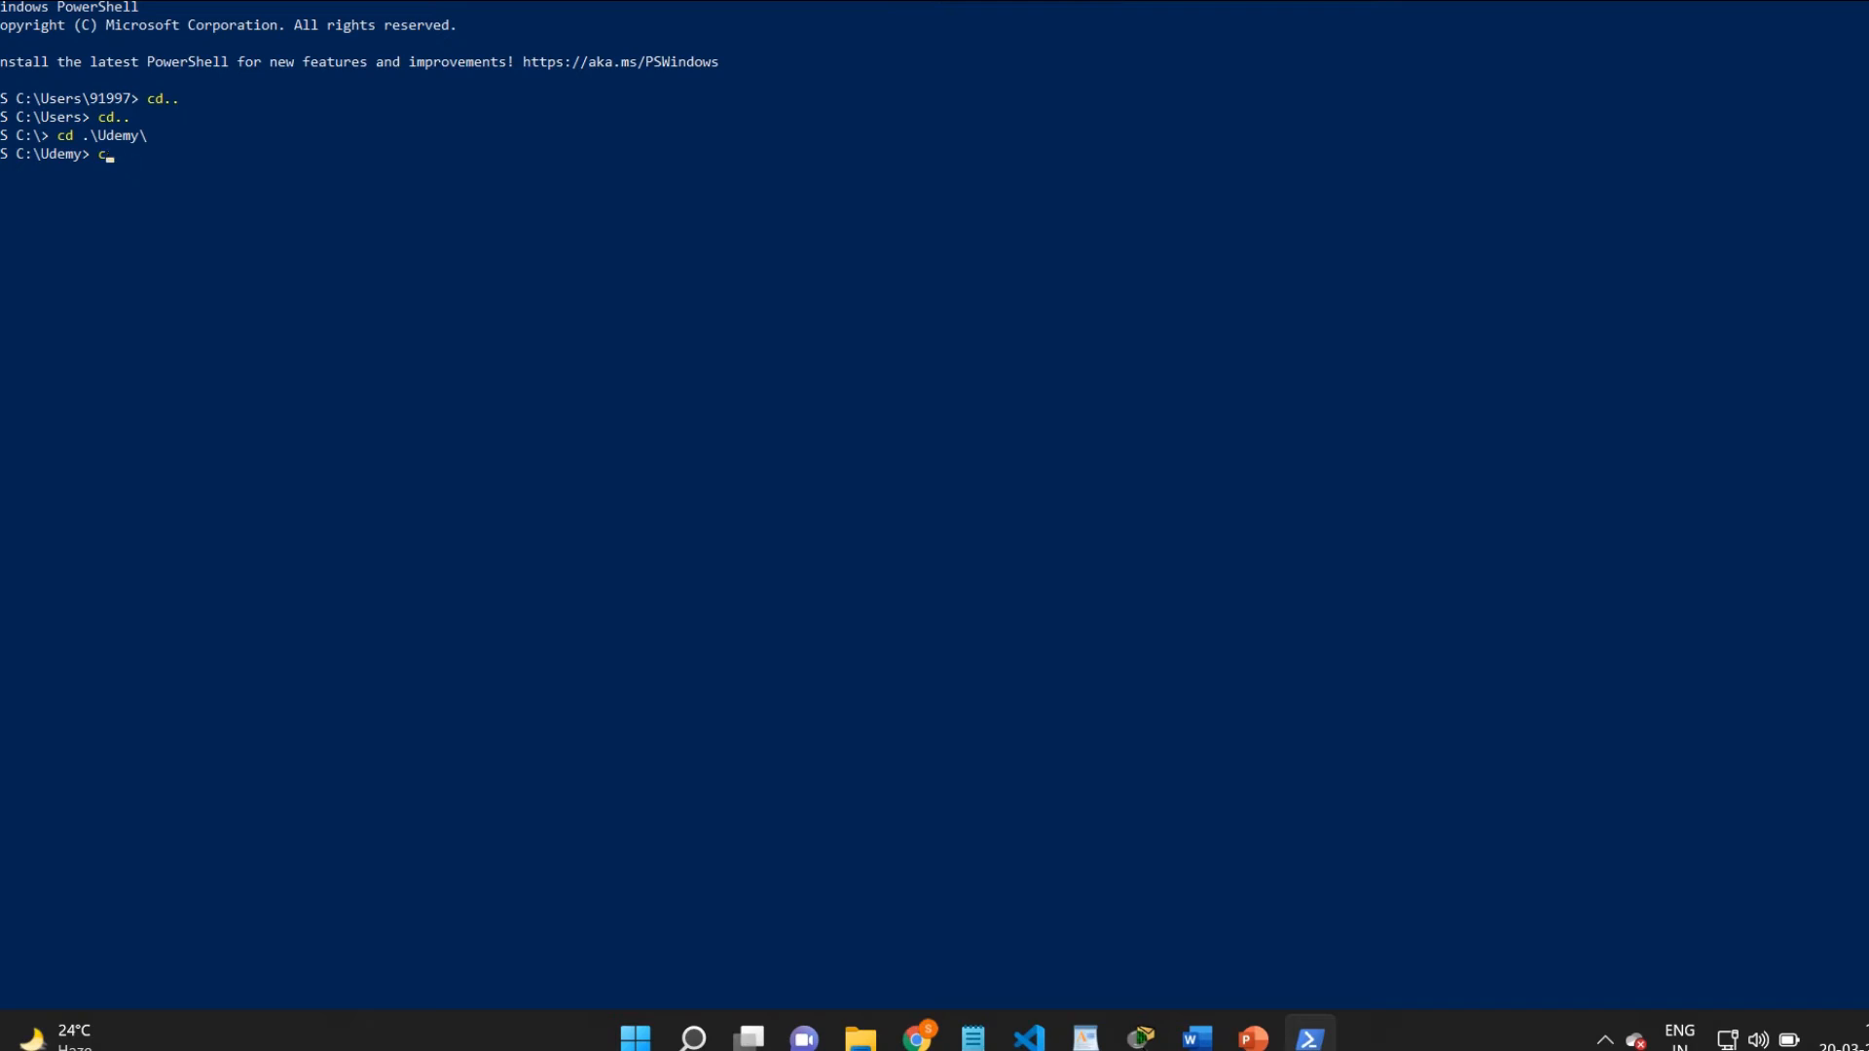
{"action": "type", "text": "ython"}
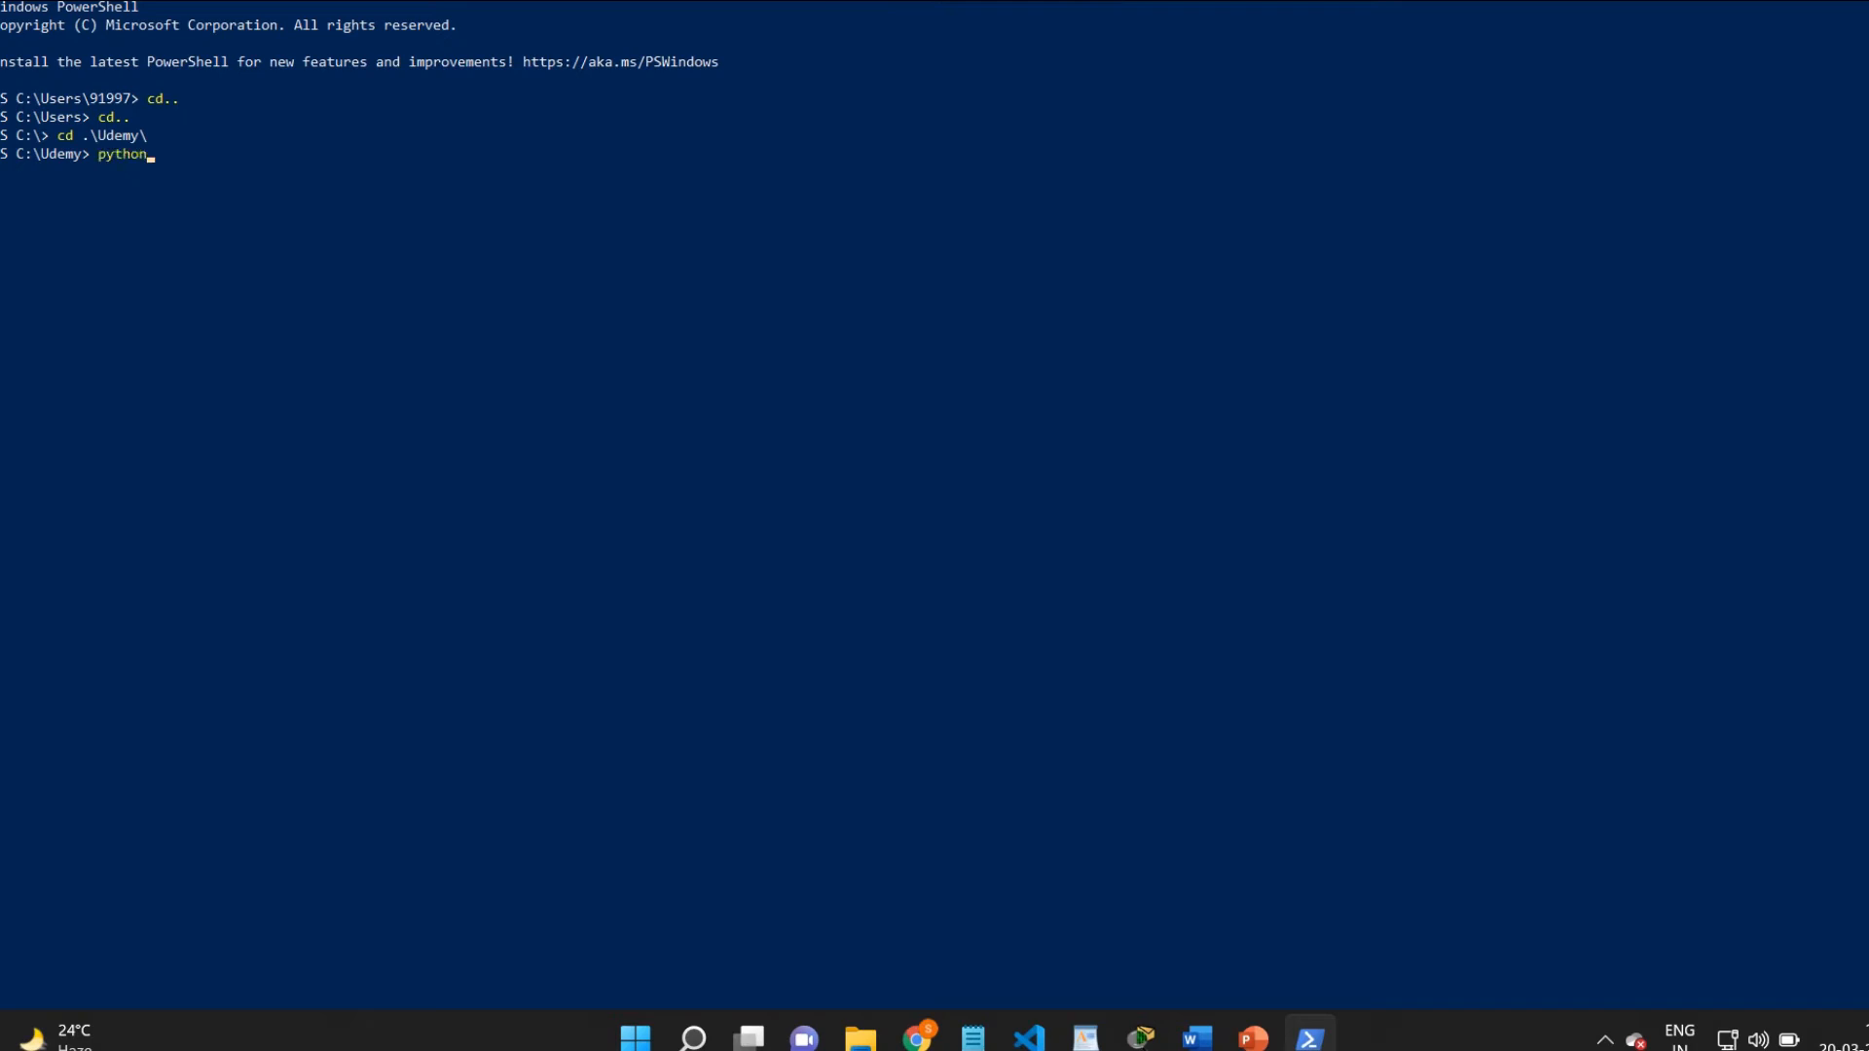
{"action": "type", "text": "ACIDEMO.txt"}
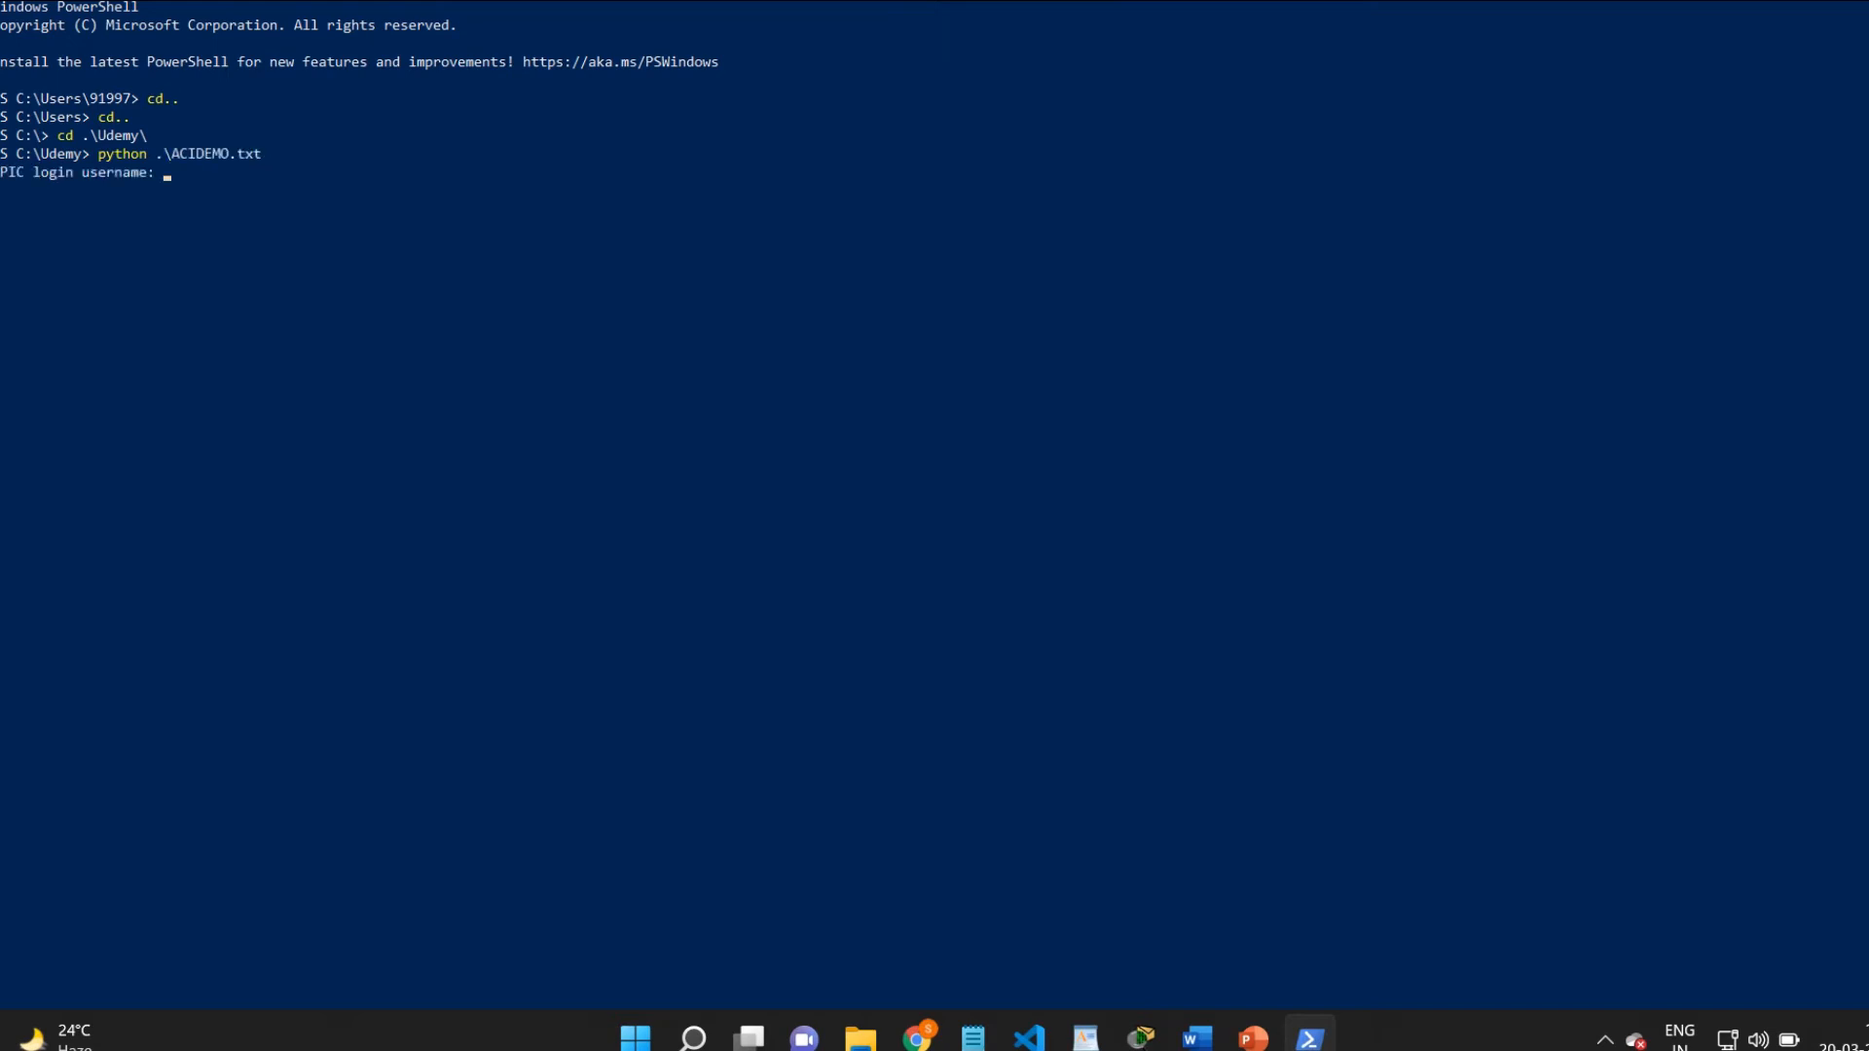
{"action": "type", "text": "admin"}
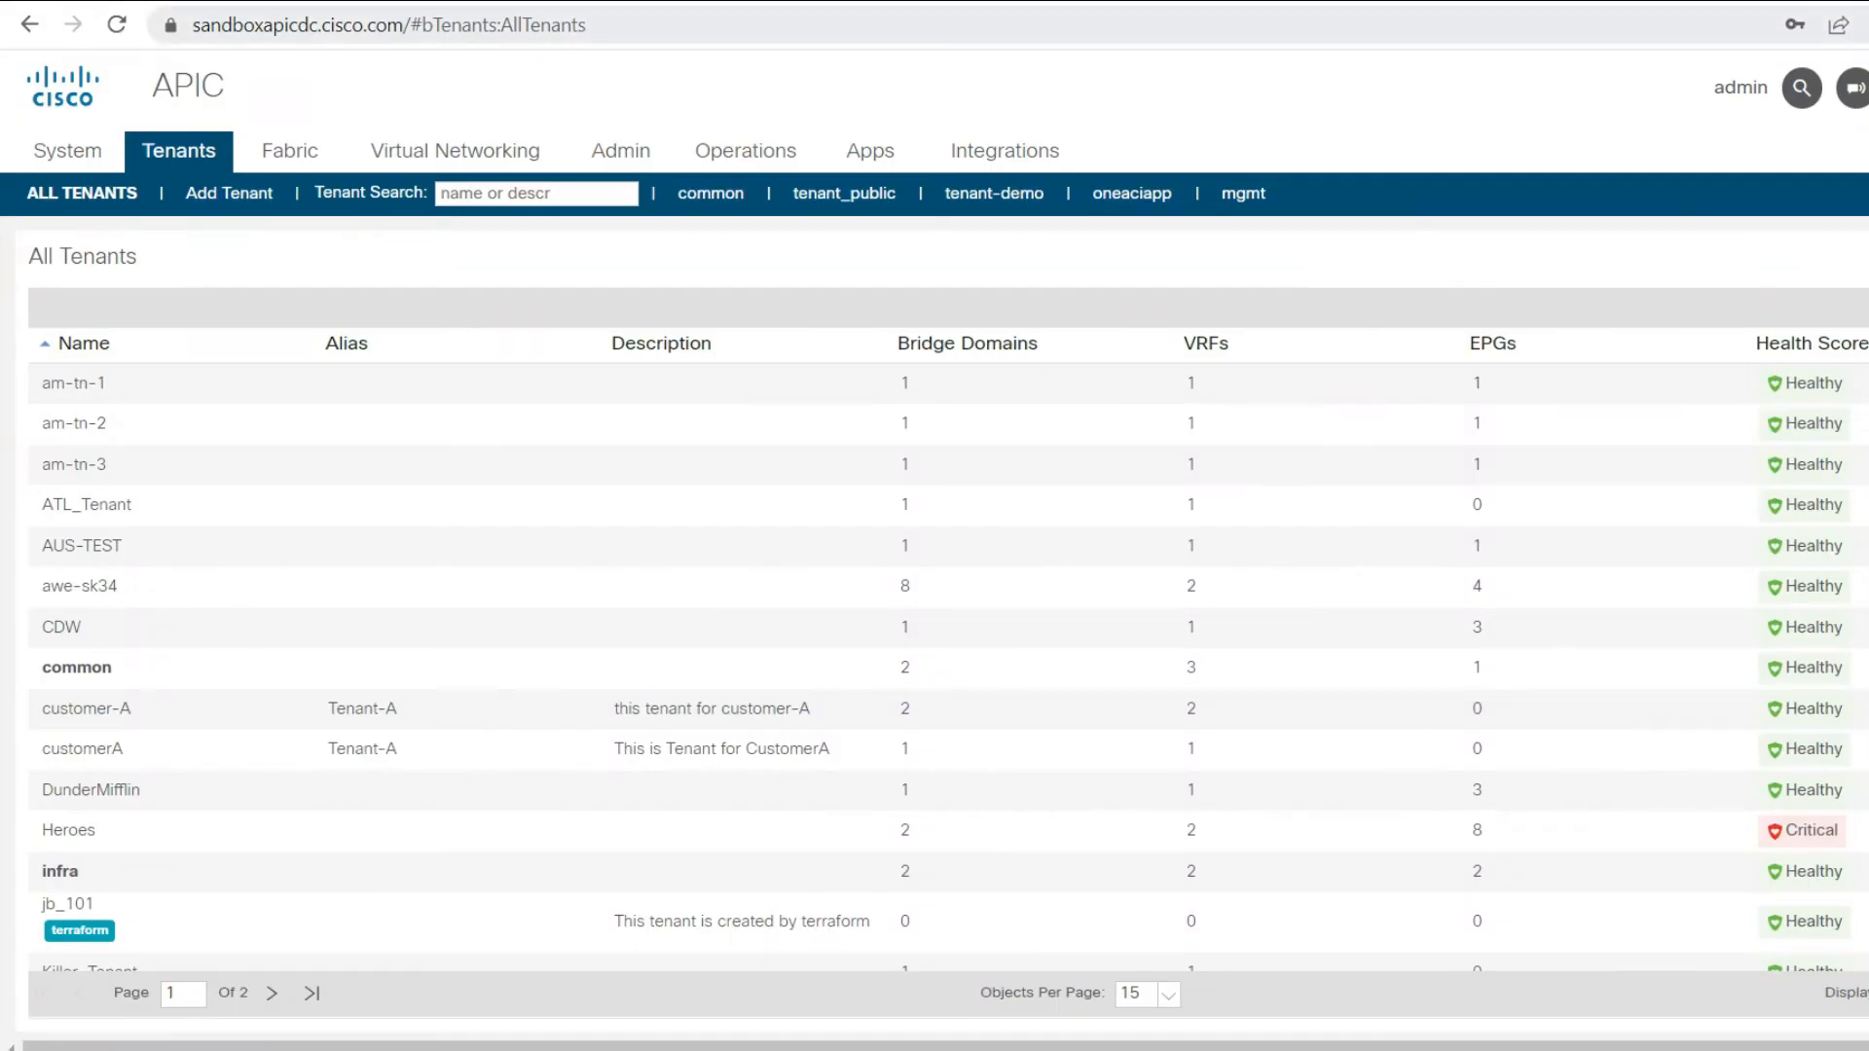
{"action": "left_click", "coordinate": [298, 23]}
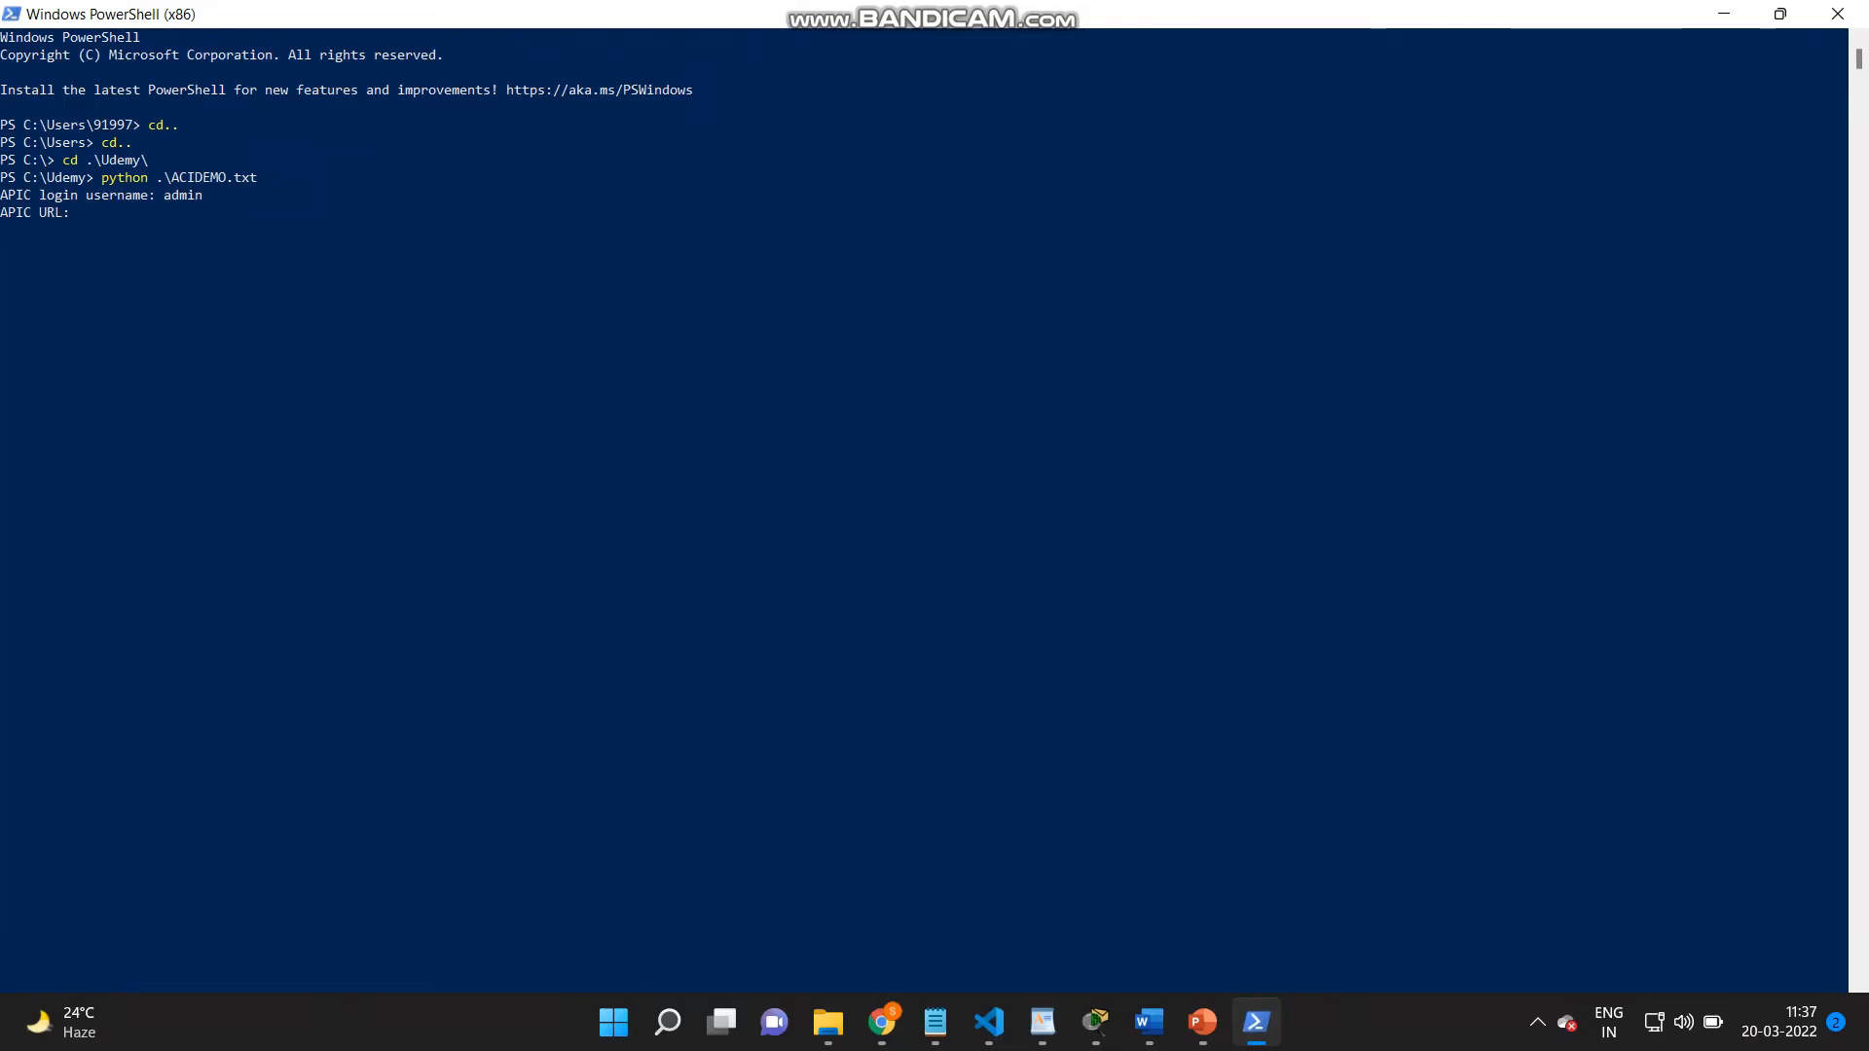
{"action": "type", "text": "https://sandboxapicdc.cisco.com/"}
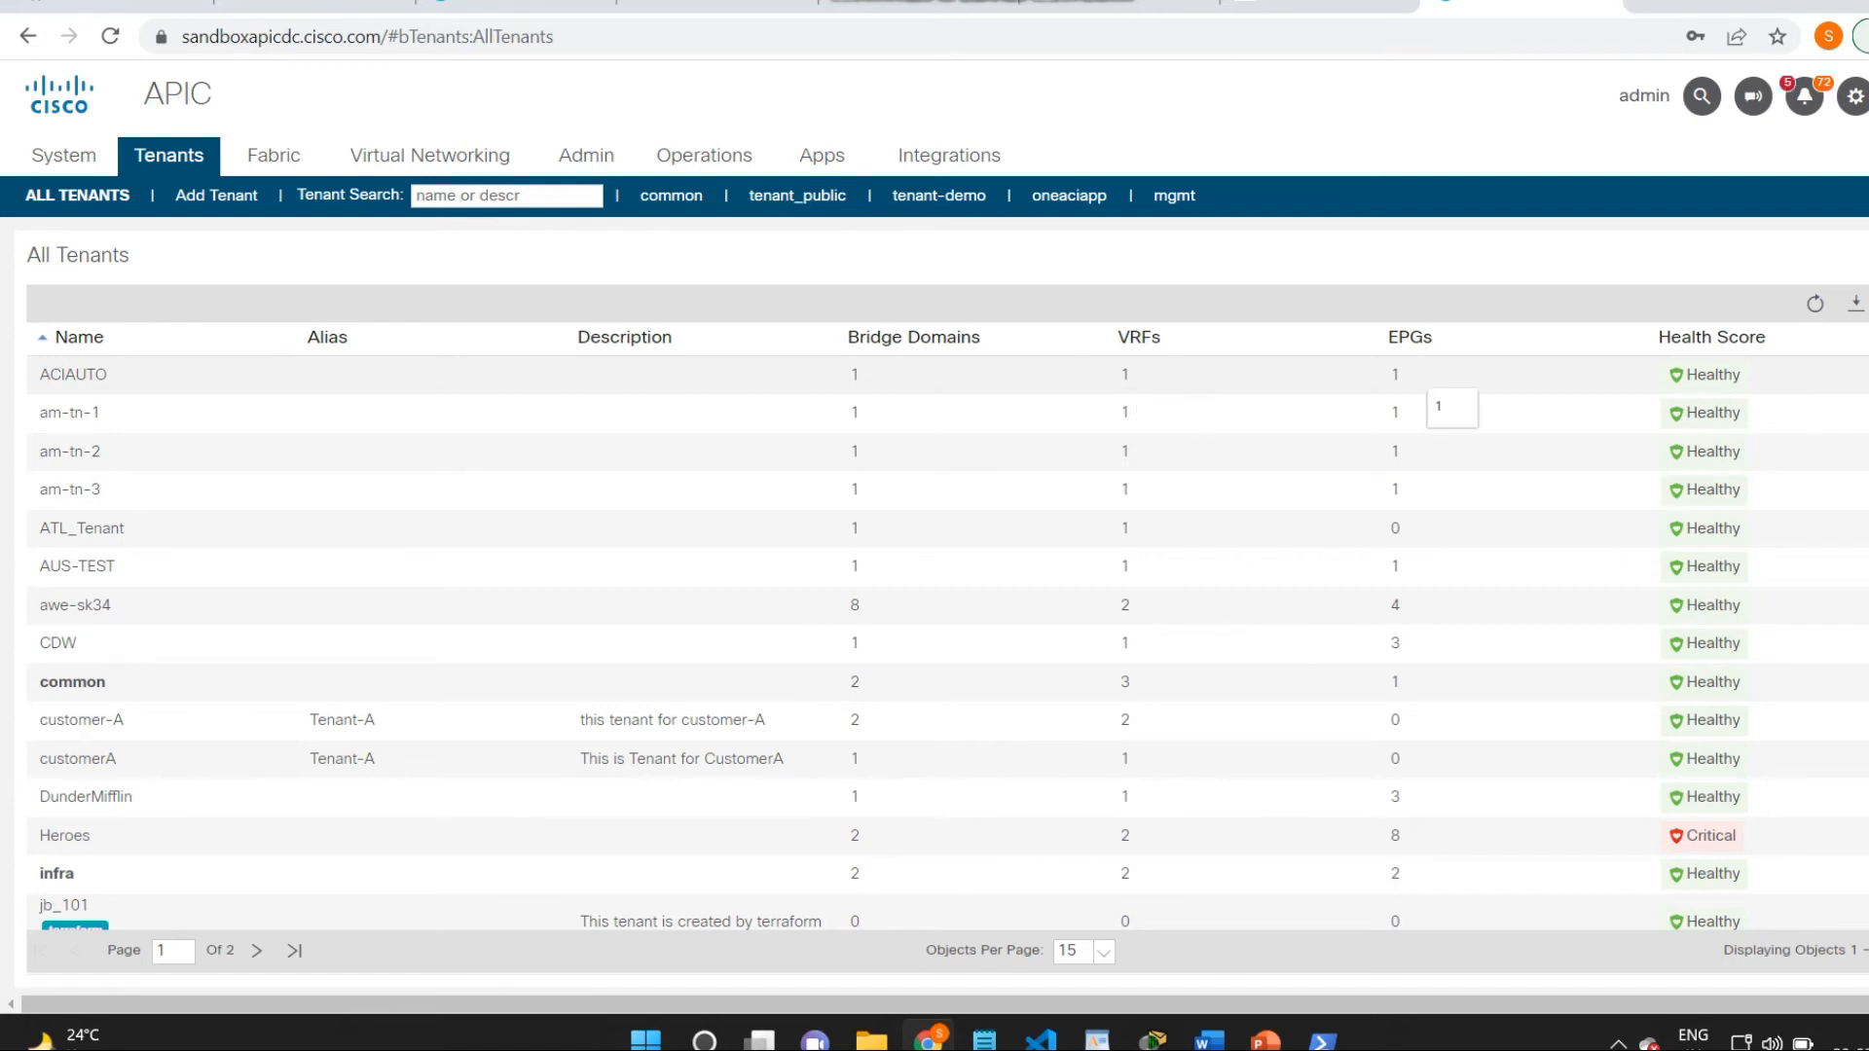
Step: Drill into ACIAUTO > AP_ACIAUTO > epg_ACIAUTO static ports and show Pod-1/Node-101/pc1
{"action": "left_click", "coordinate": [72, 374]}
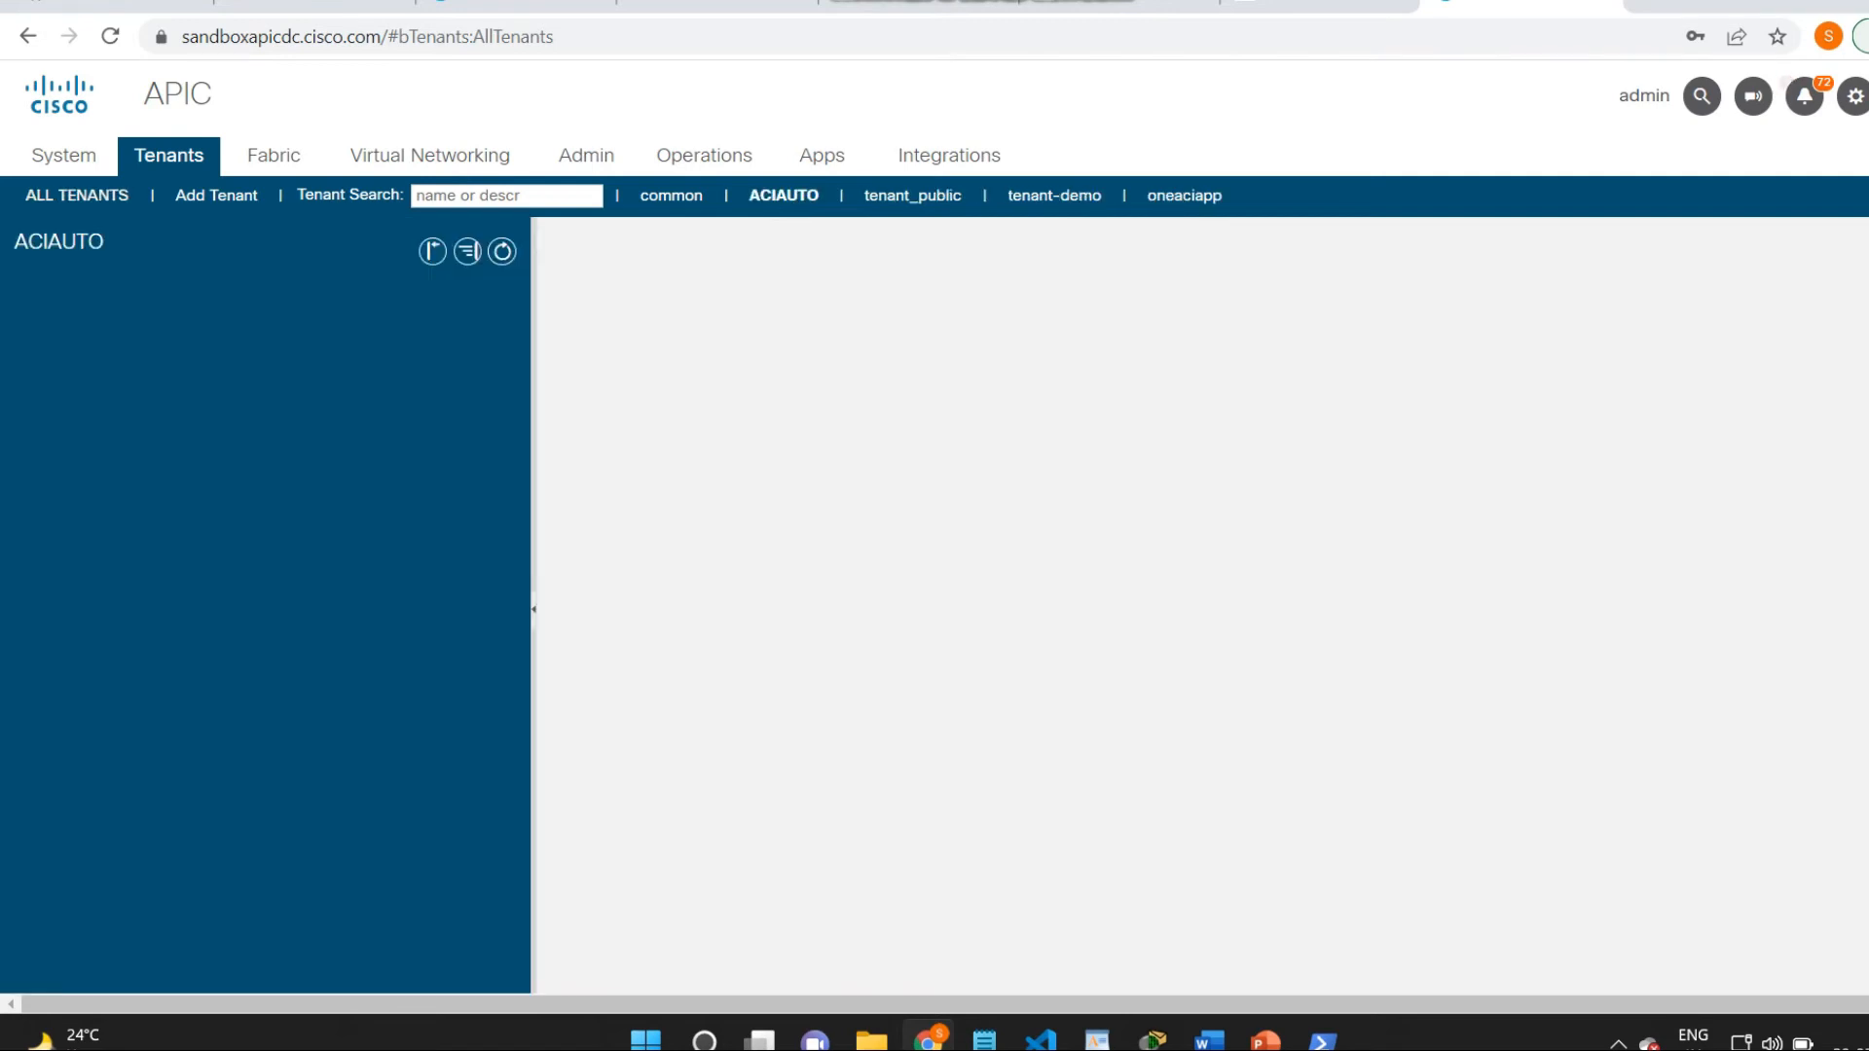
{"action": "left_click", "coordinate": [783, 195]}
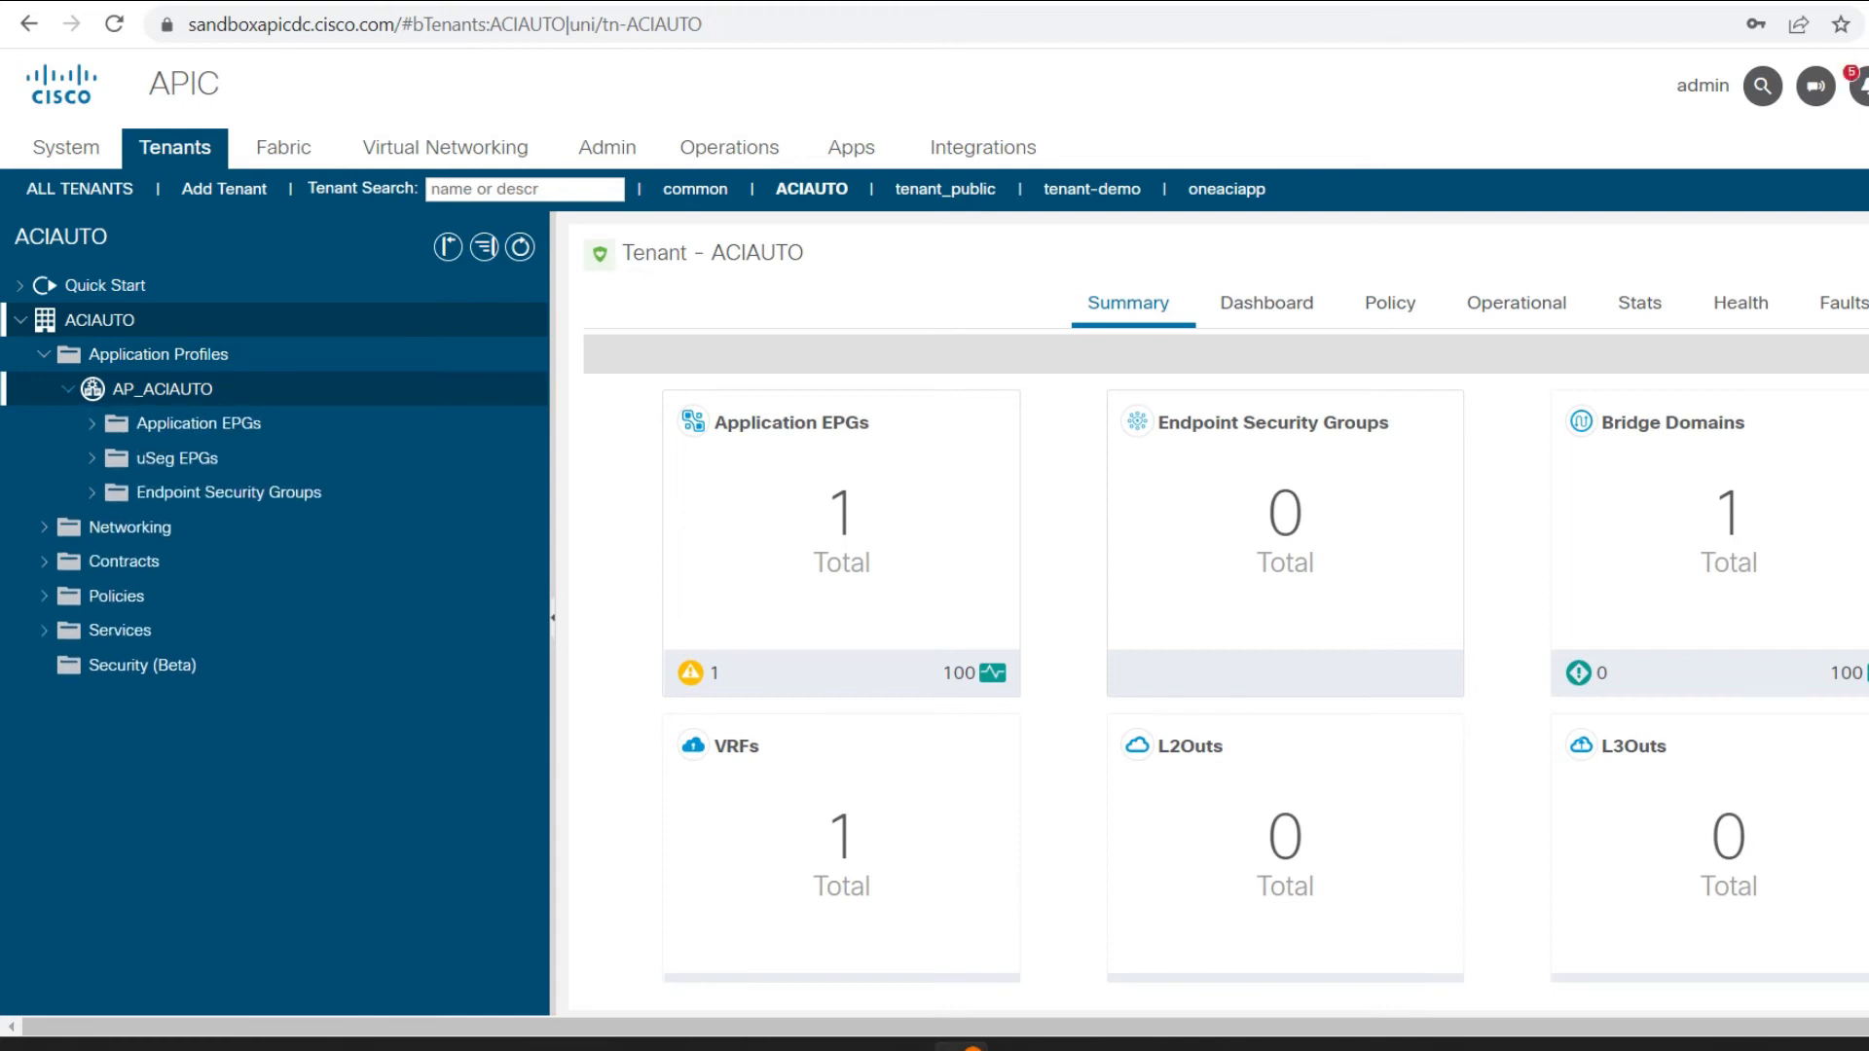
{"action": "left_click", "coordinate": [89, 422]}
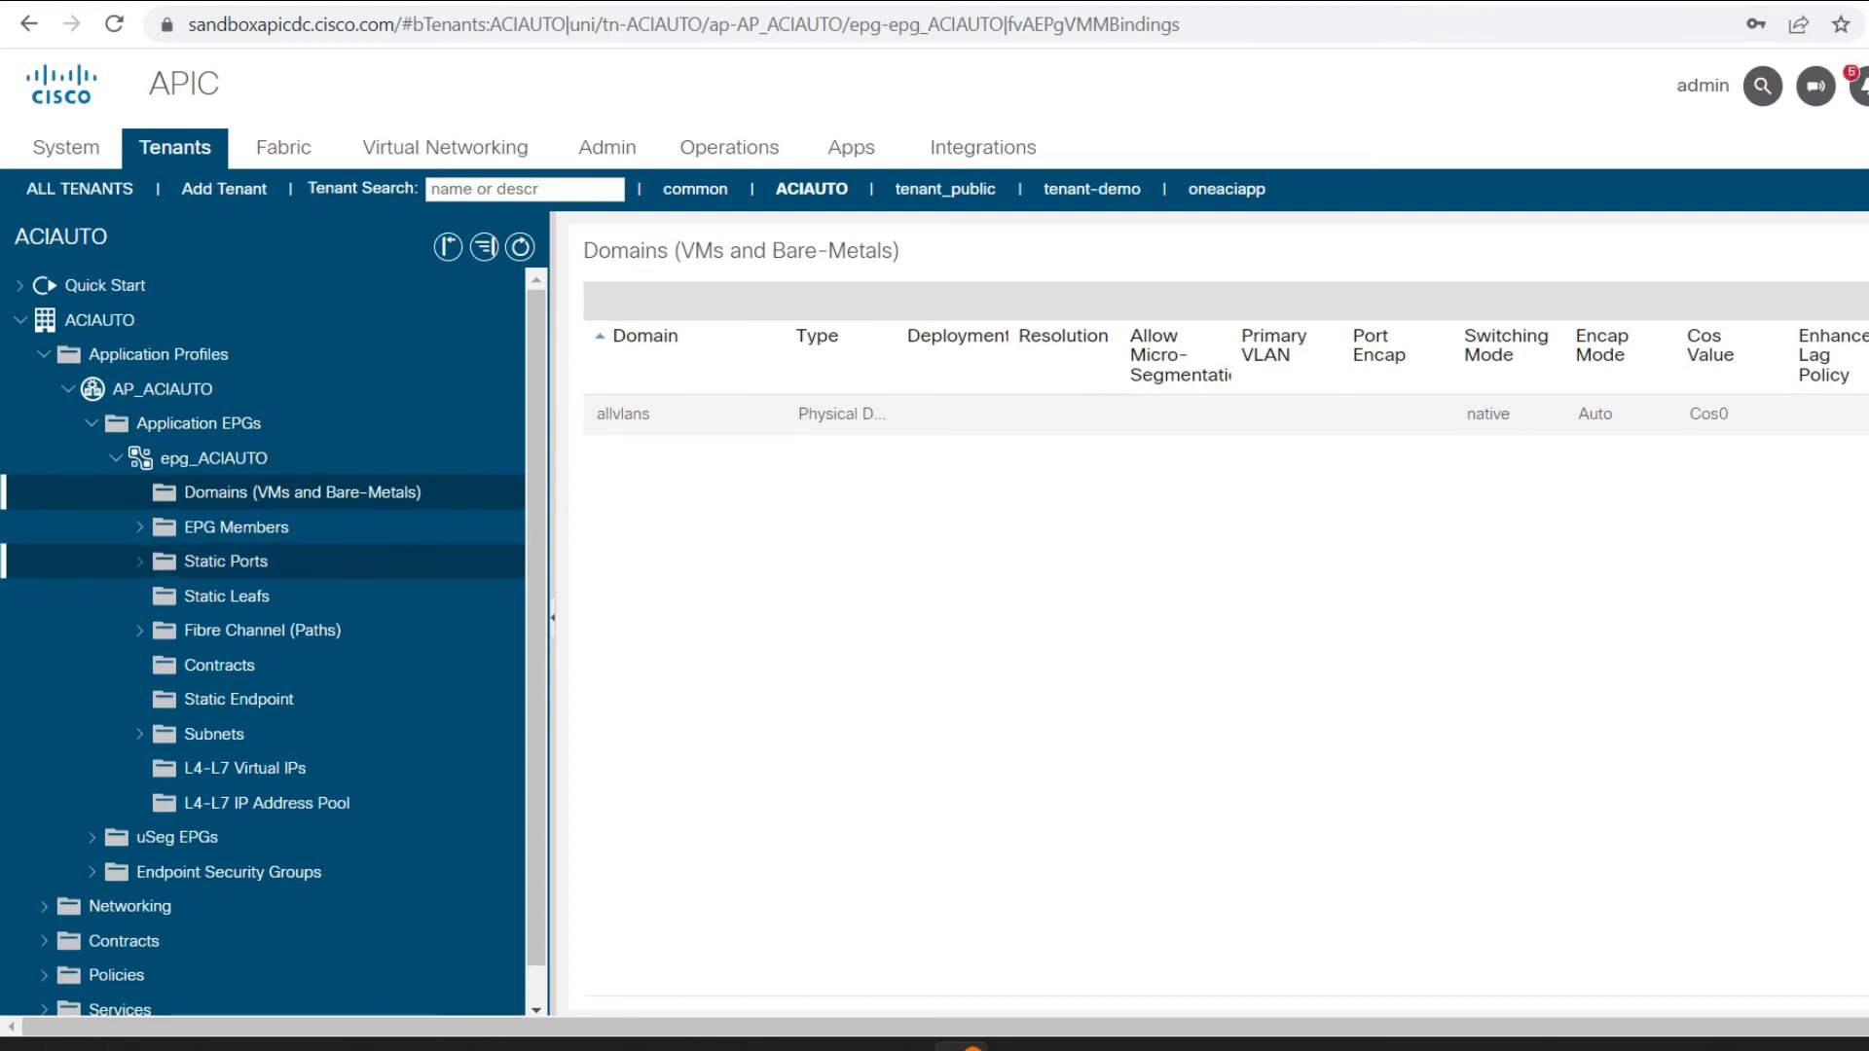
{"action": "left_click", "coordinate": [140, 561]}
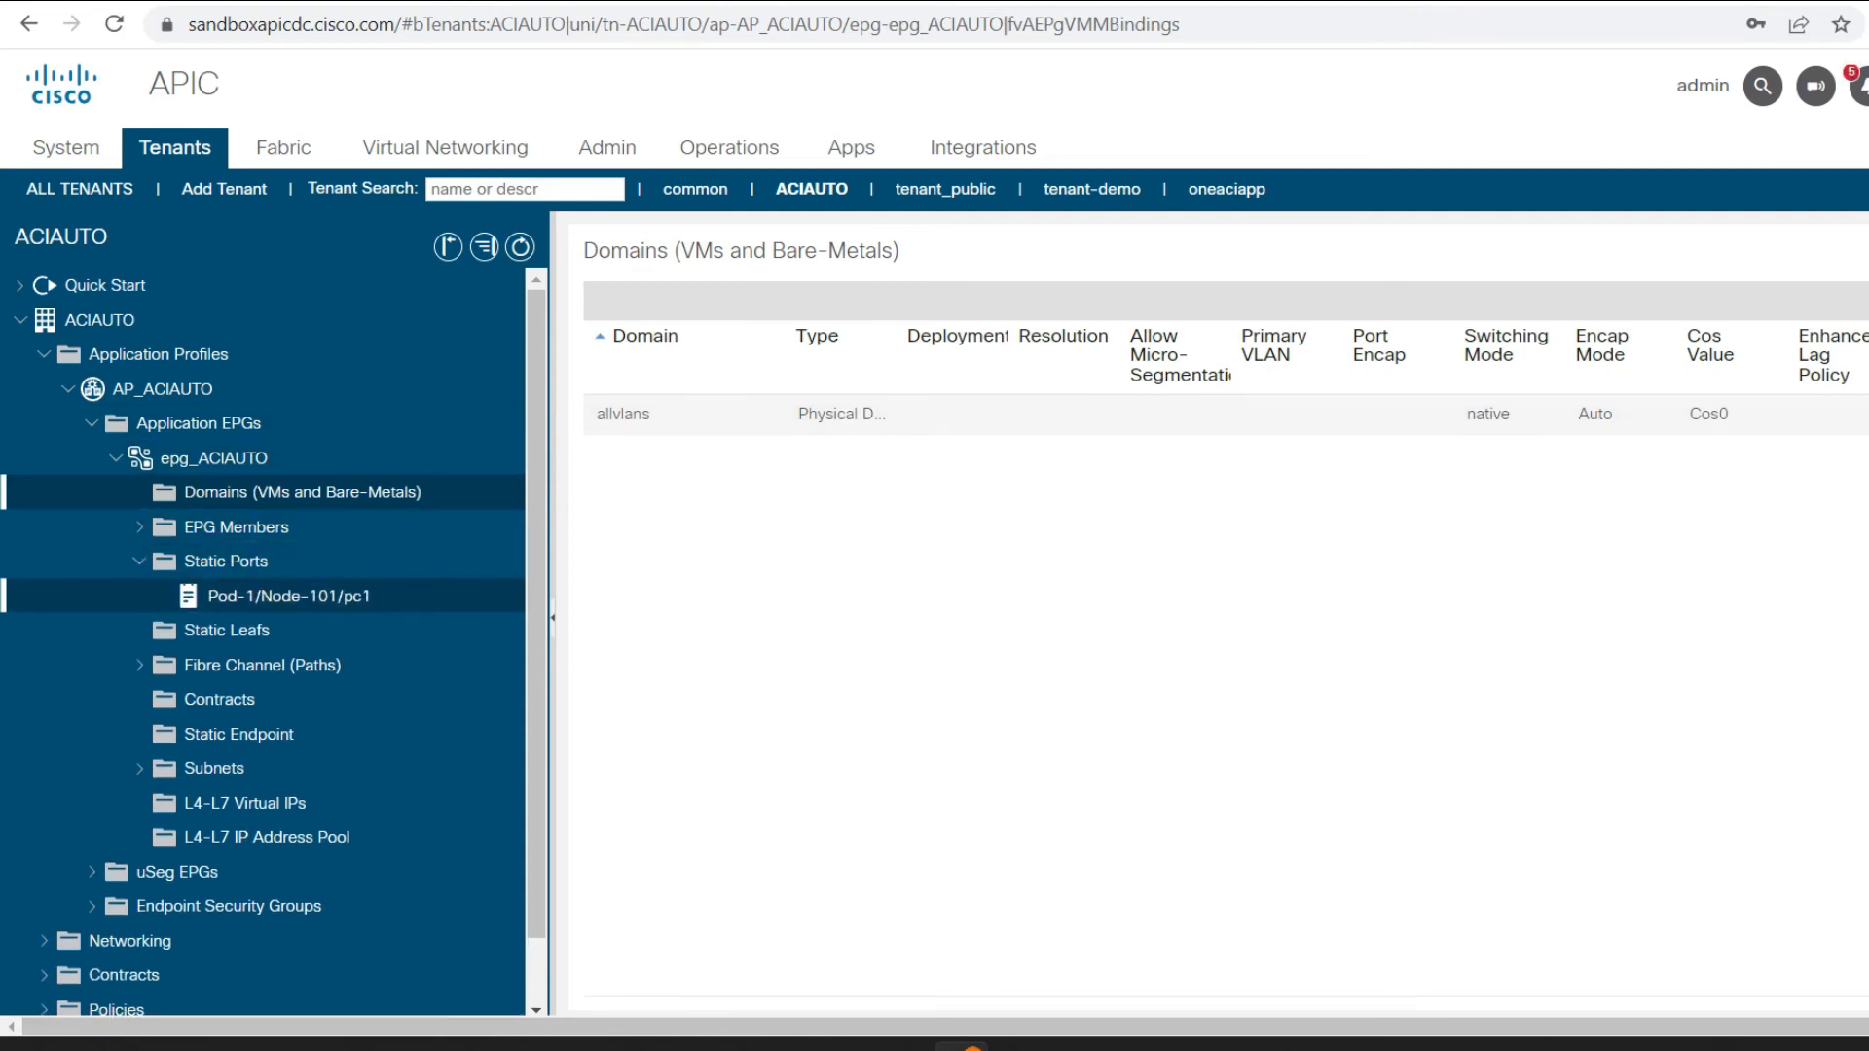
{"action": "left_click", "coordinate": [290, 596]}
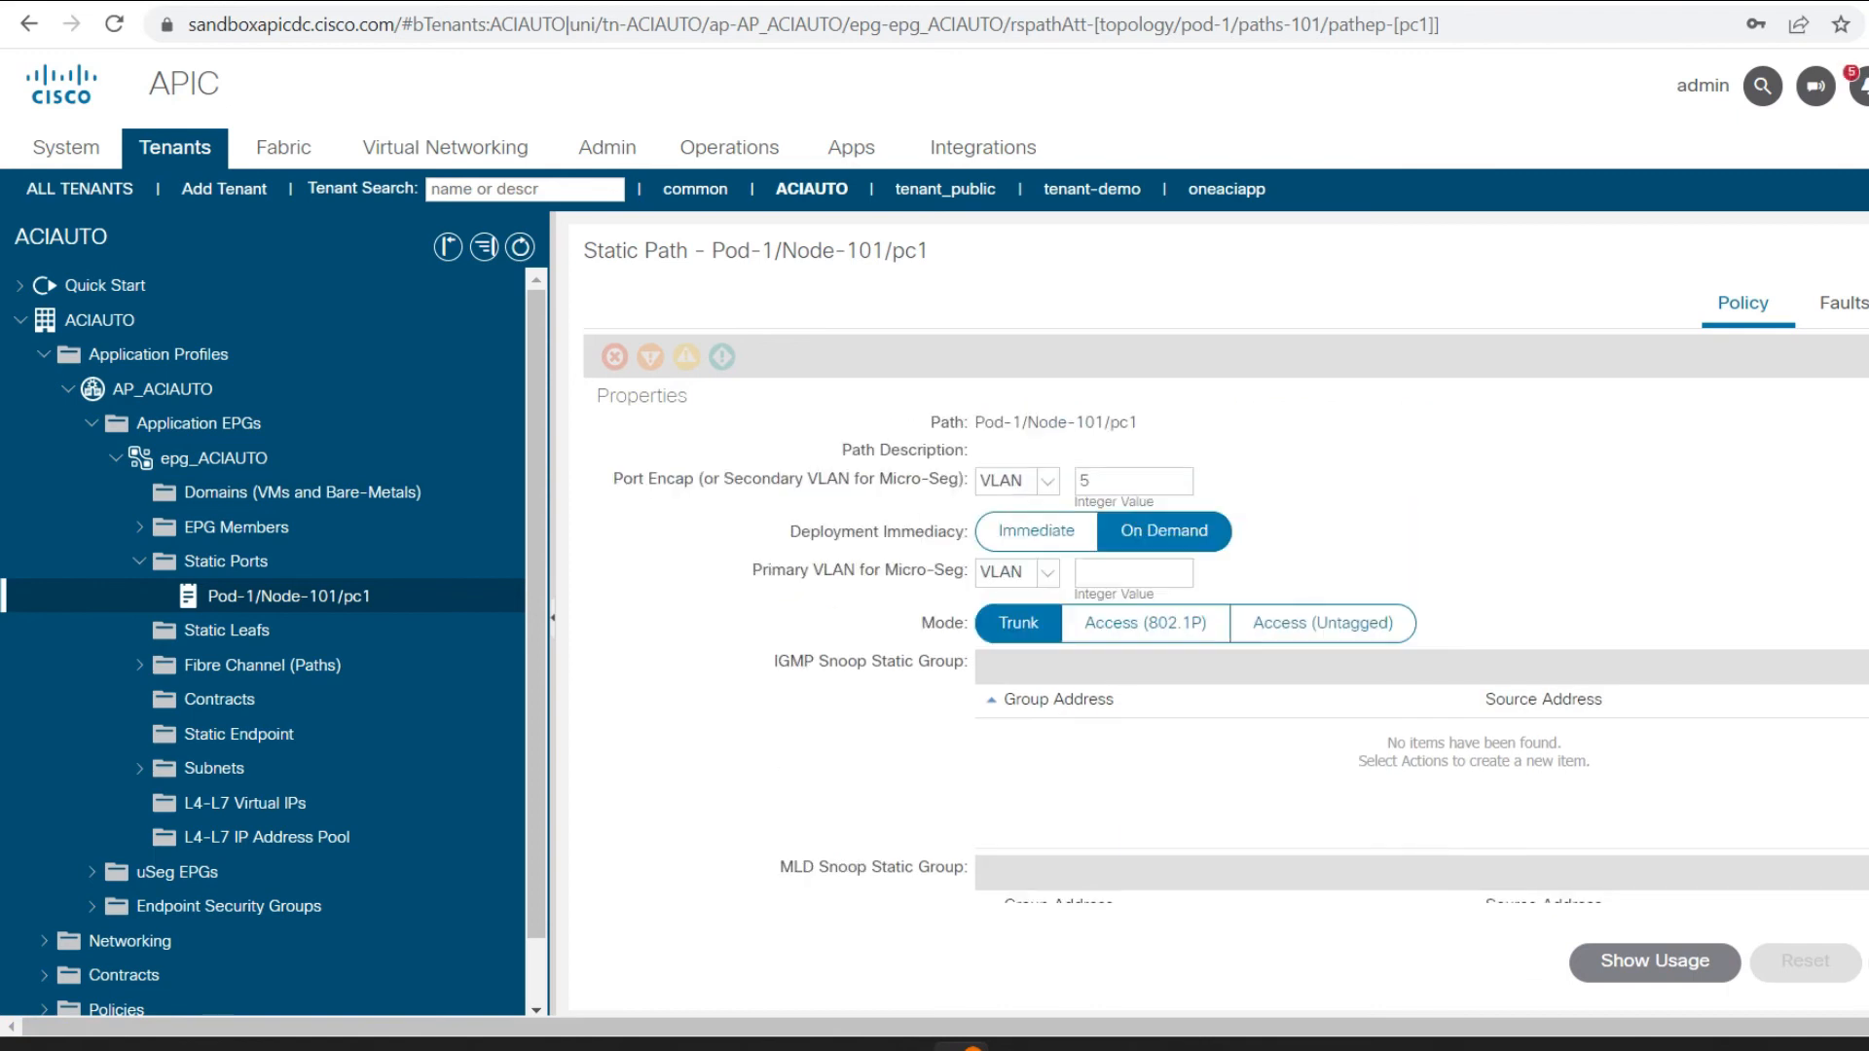